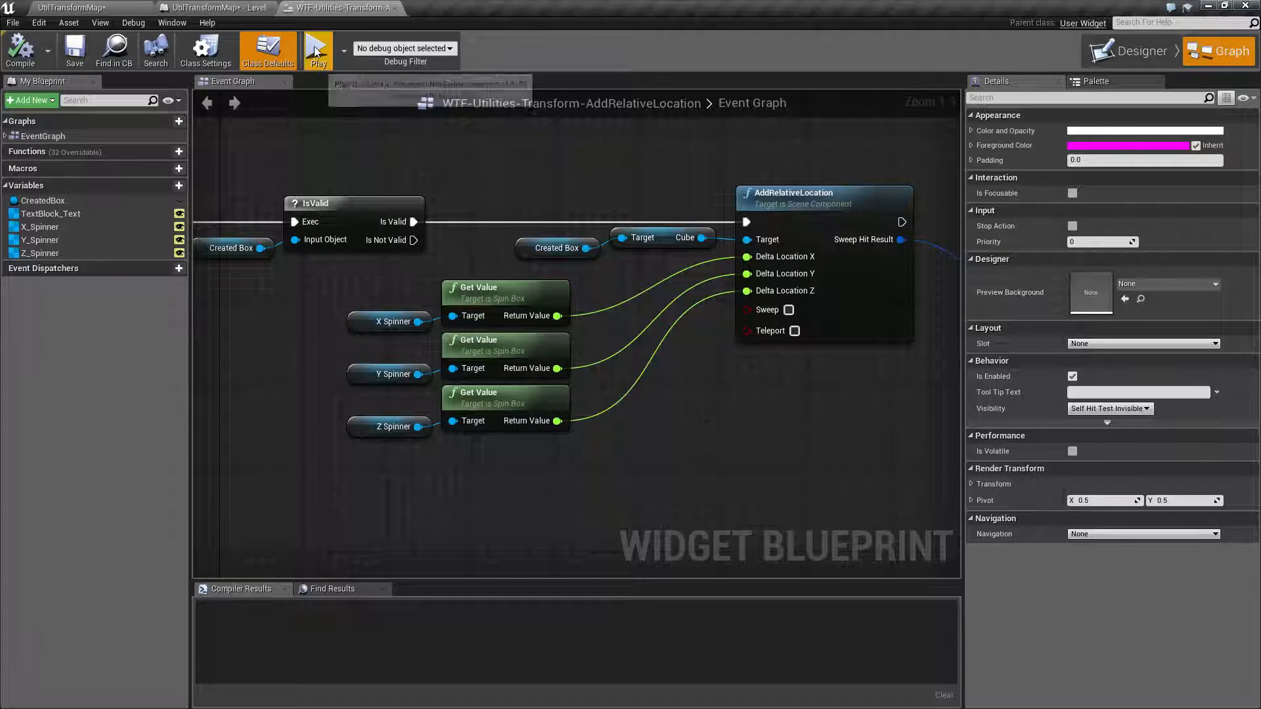
Play the level, move the cube 200 units along Y via the widget, then stop the preview.
{"action": "left_click", "coordinate": [316, 48]}
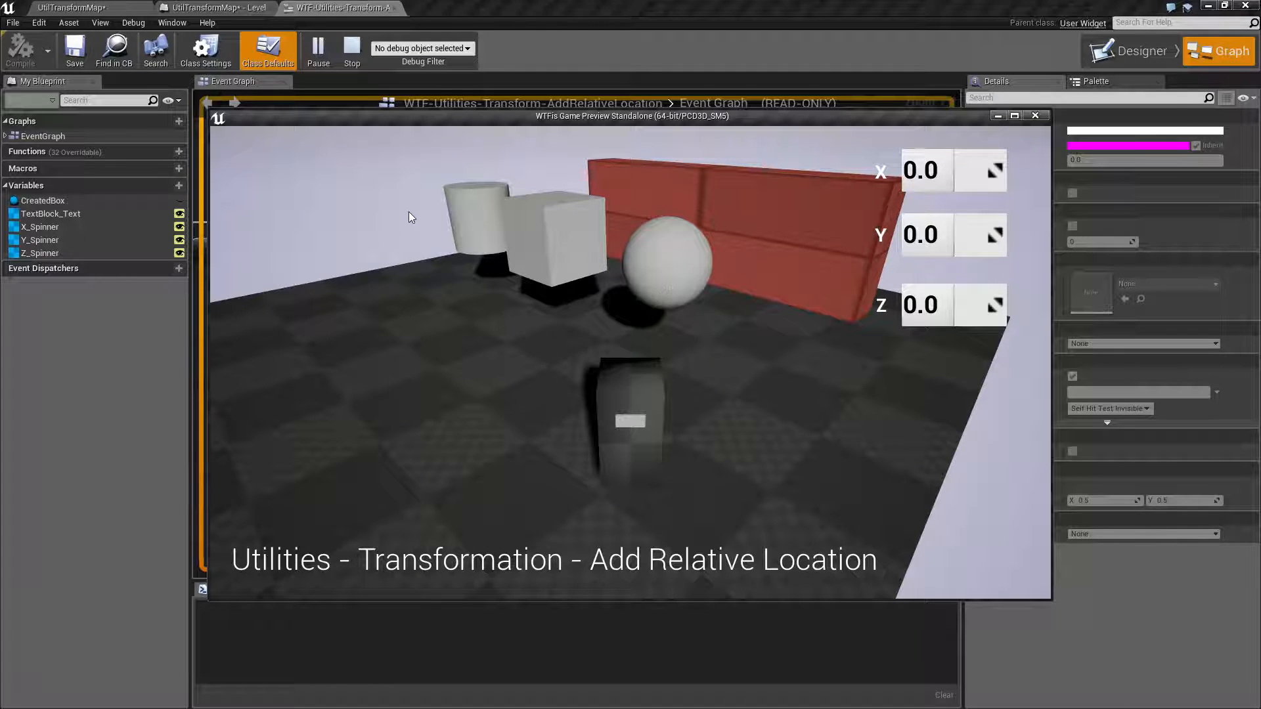
{"action": "mouse_move", "coordinate": [731, 339]}
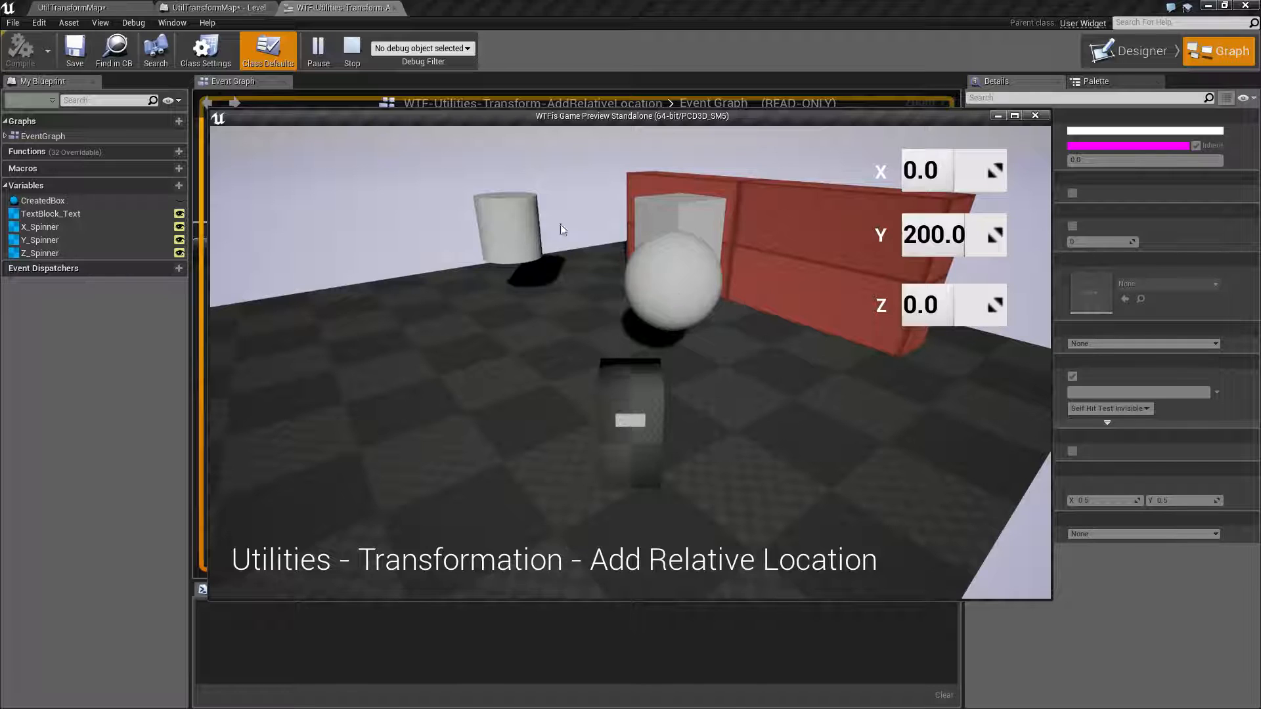
{"action": "left_click", "coordinate": [352, 50]}
{"action": "type", "text": "add relative location"}
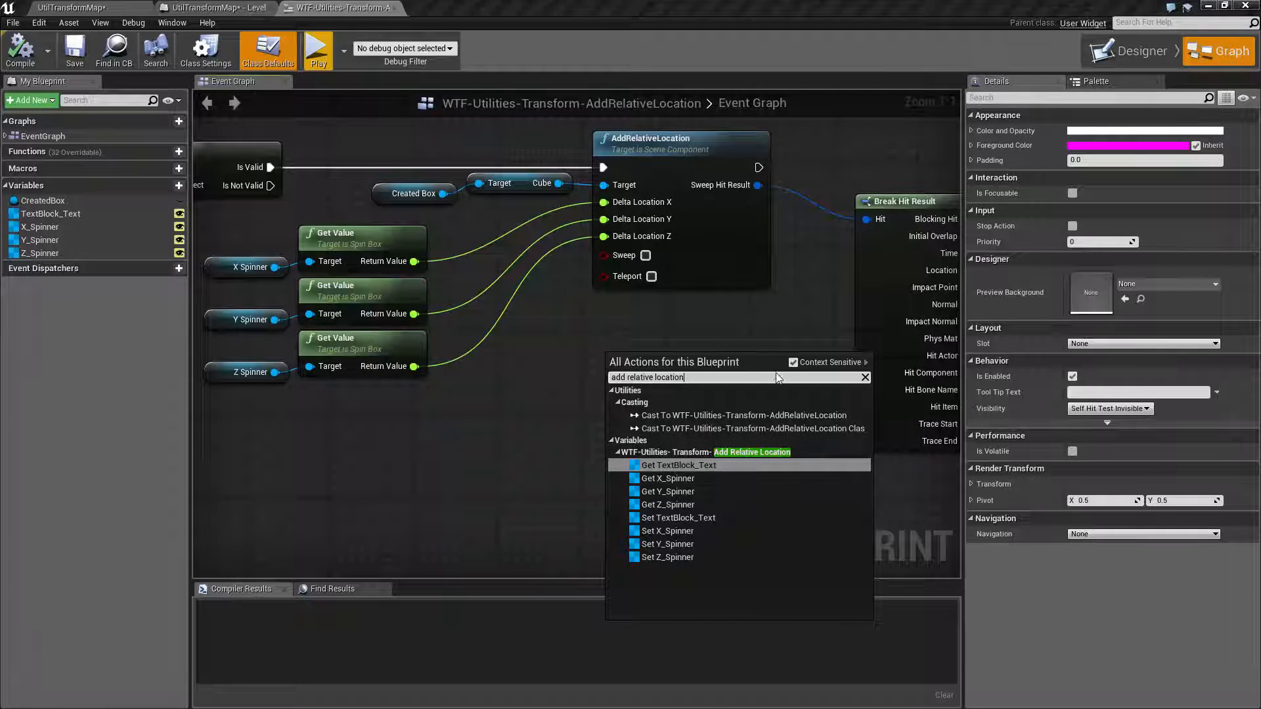
Add a second AddRelativeLocation node with non-context-sensitive search and compile the widget blueprint.
{"action": "left_click", "coordinate": [792, 362]}
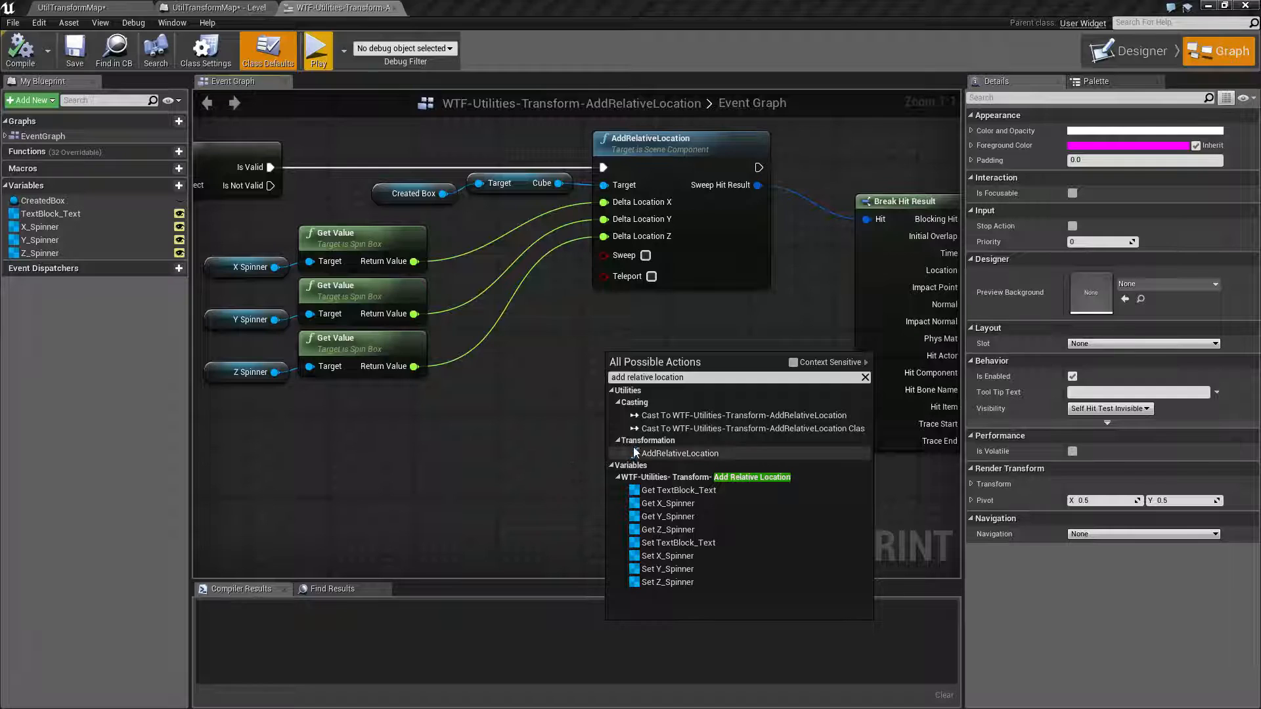
{"action": "mouse_move", "coordinate": [679, 453]}
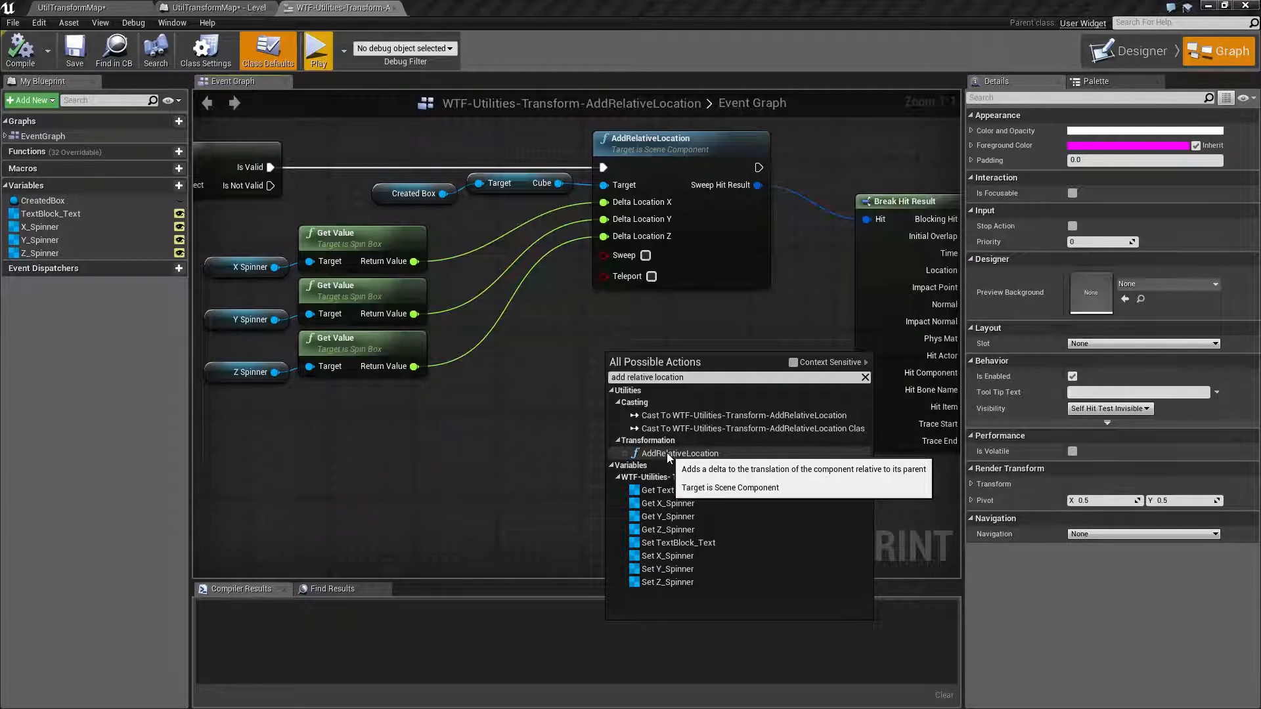
{"action": "left_click", "coordinate": [681, 453]}
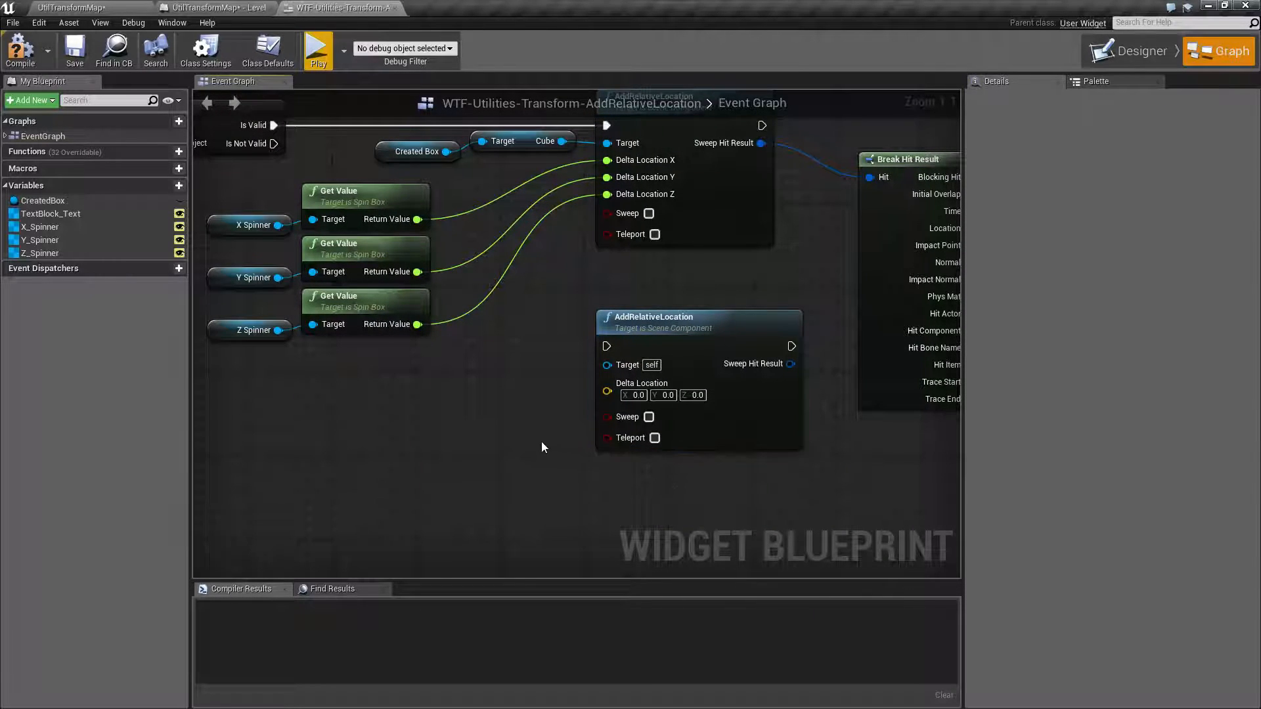
{"action": "mouse_move", "coordinate": [702, 342]}
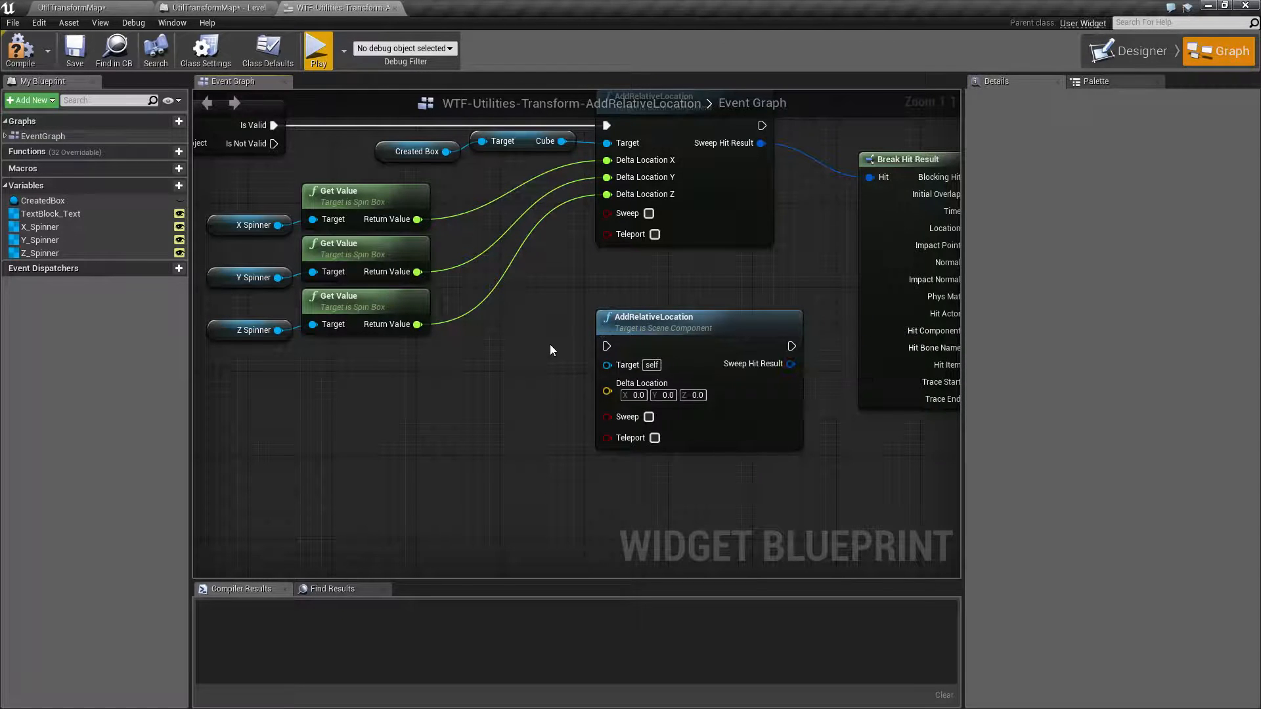
{"action": "left_click", "coordinate": [20, 50]}
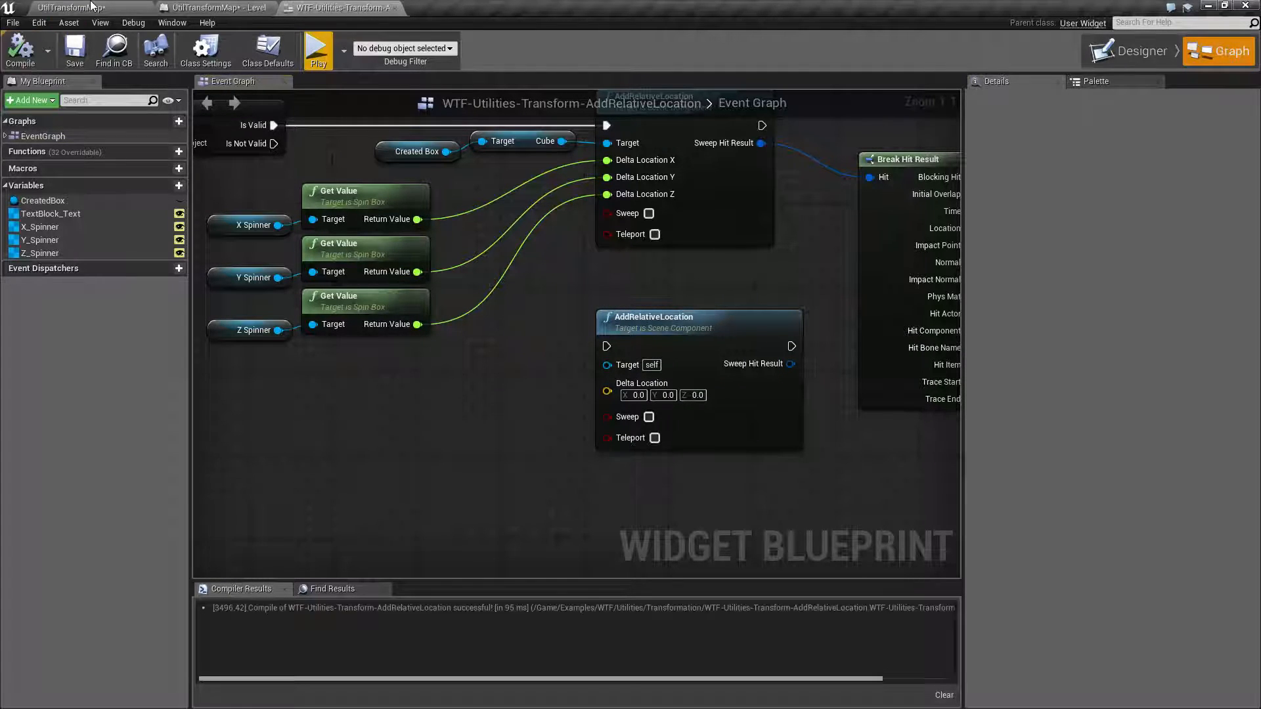
Open the UtilTransformBoxes blueprint from the Content Browser and switch to its 3D Viewport.
{"action": "left_click", "coordinate": [221, 7]}
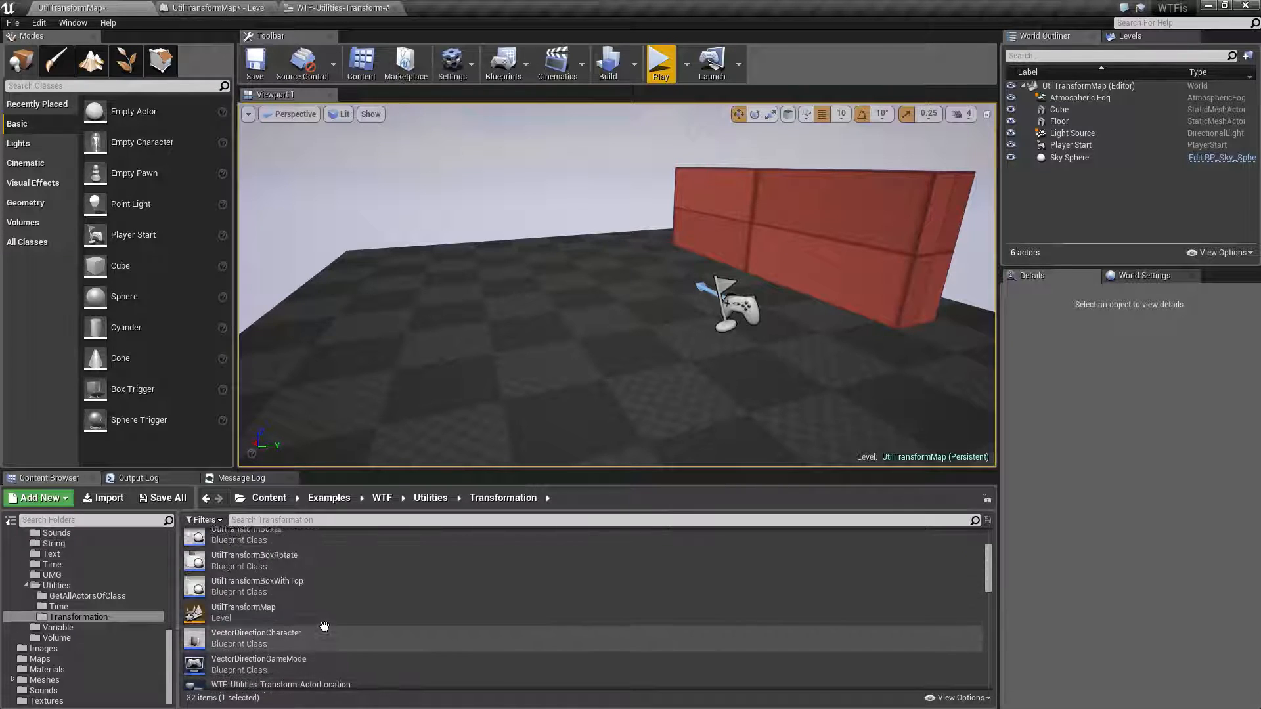
{"action": "double_click", "coordinate": [253, 560]}
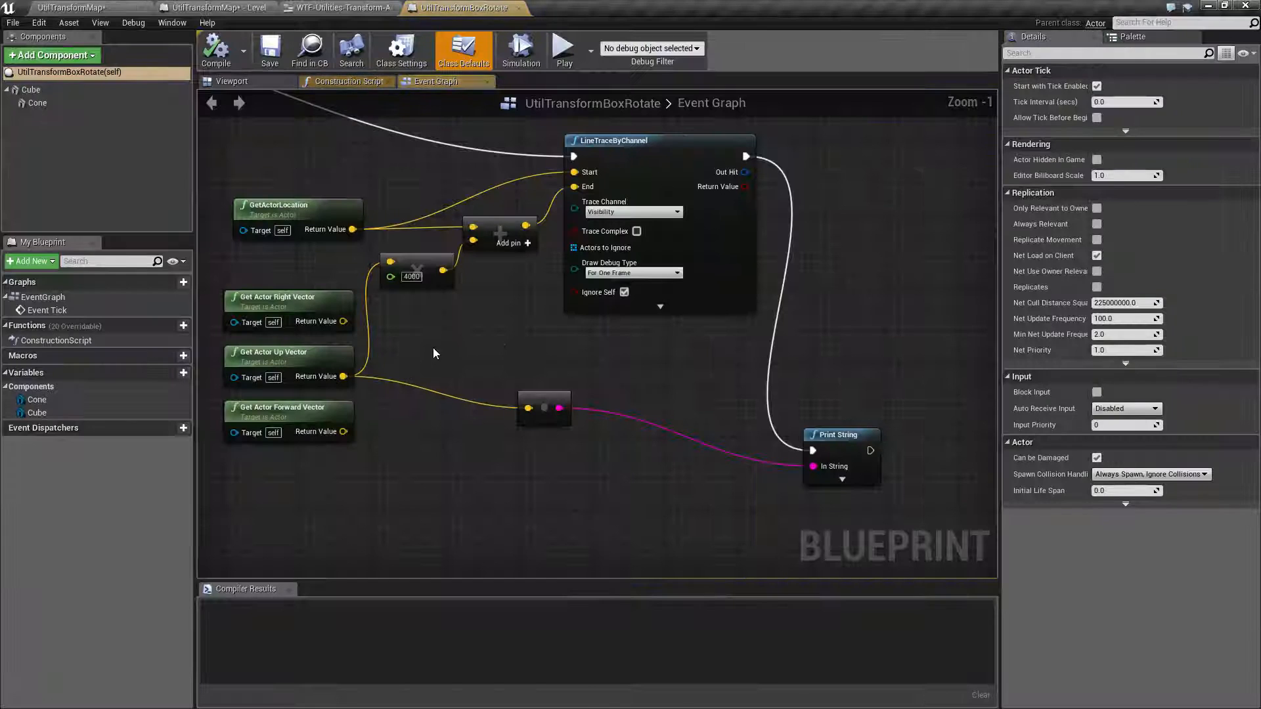
{"action": "left_click", "coordinate": [216, 8]}
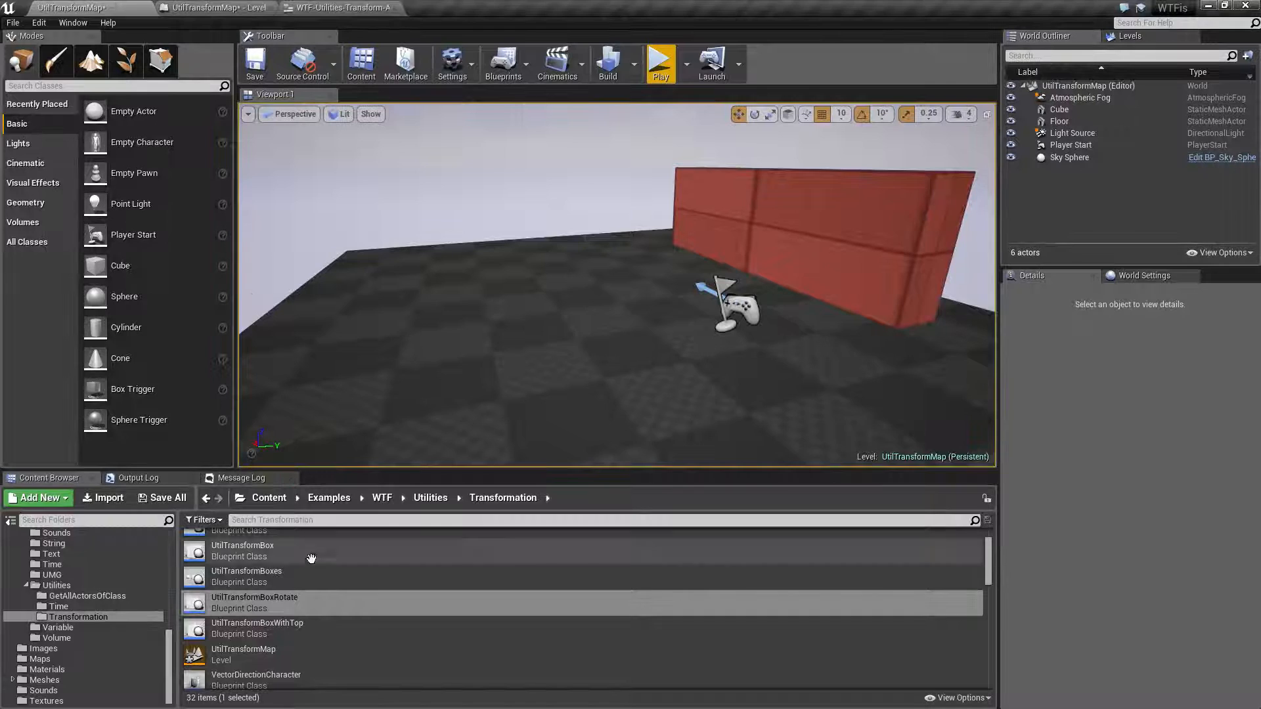
{"action": "double_click", "coordinate": [246, 575]}
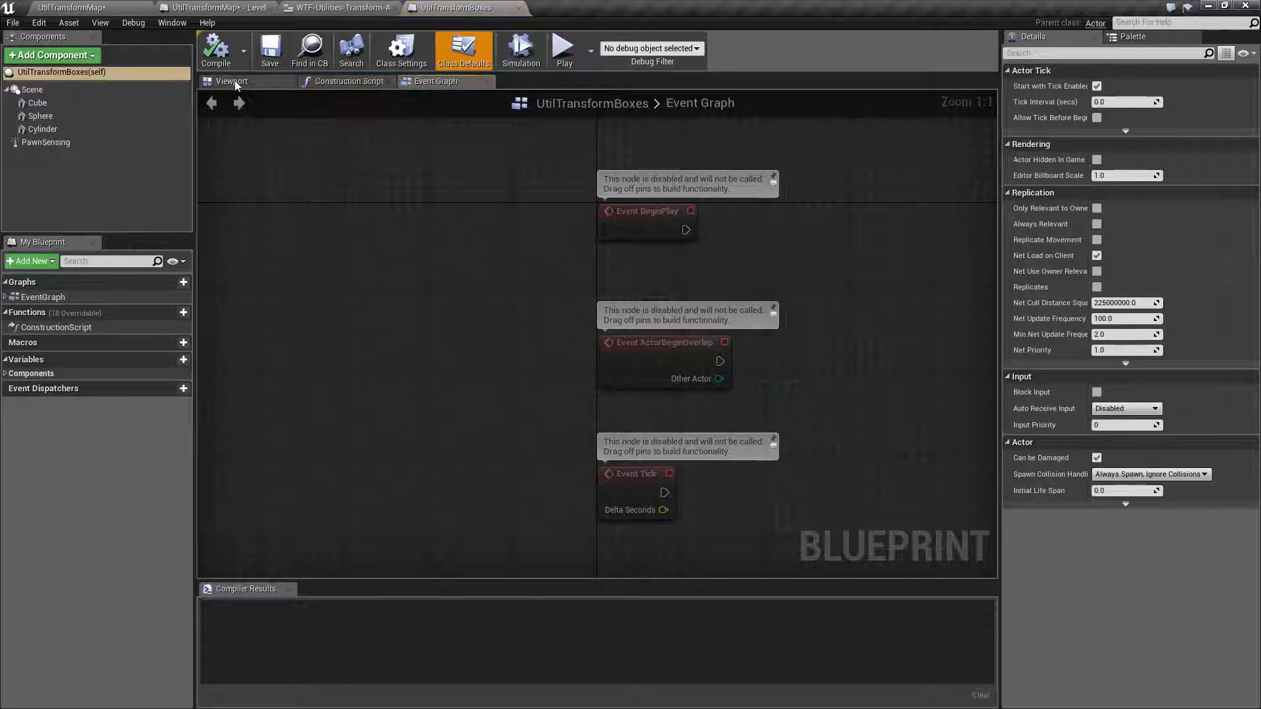
{"action": "left_click", "coordinate": [231, 81]}
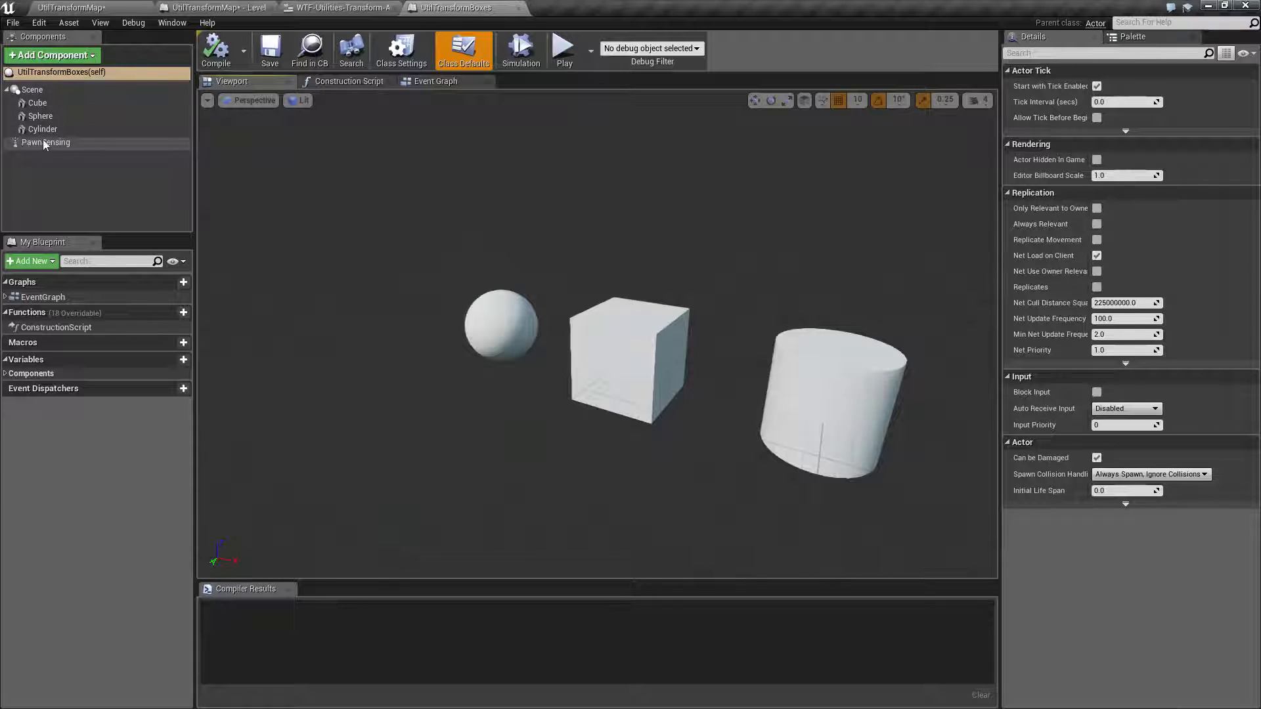
Inspect the Cube, Cylinder, PawnSensing and root Scene components in the Components panel.
{"action": "left_click", "coordinate": [37, 103]}
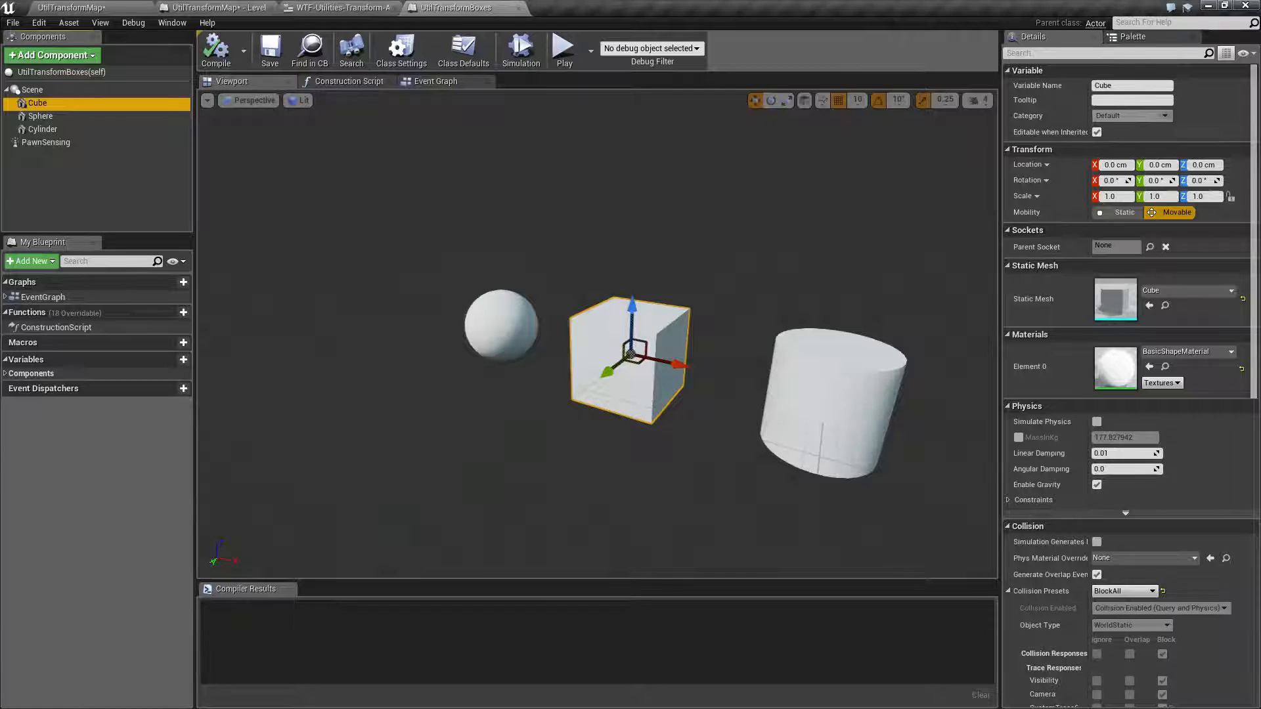
{"action": "mouse_move", "coordinate": [83, 215]}
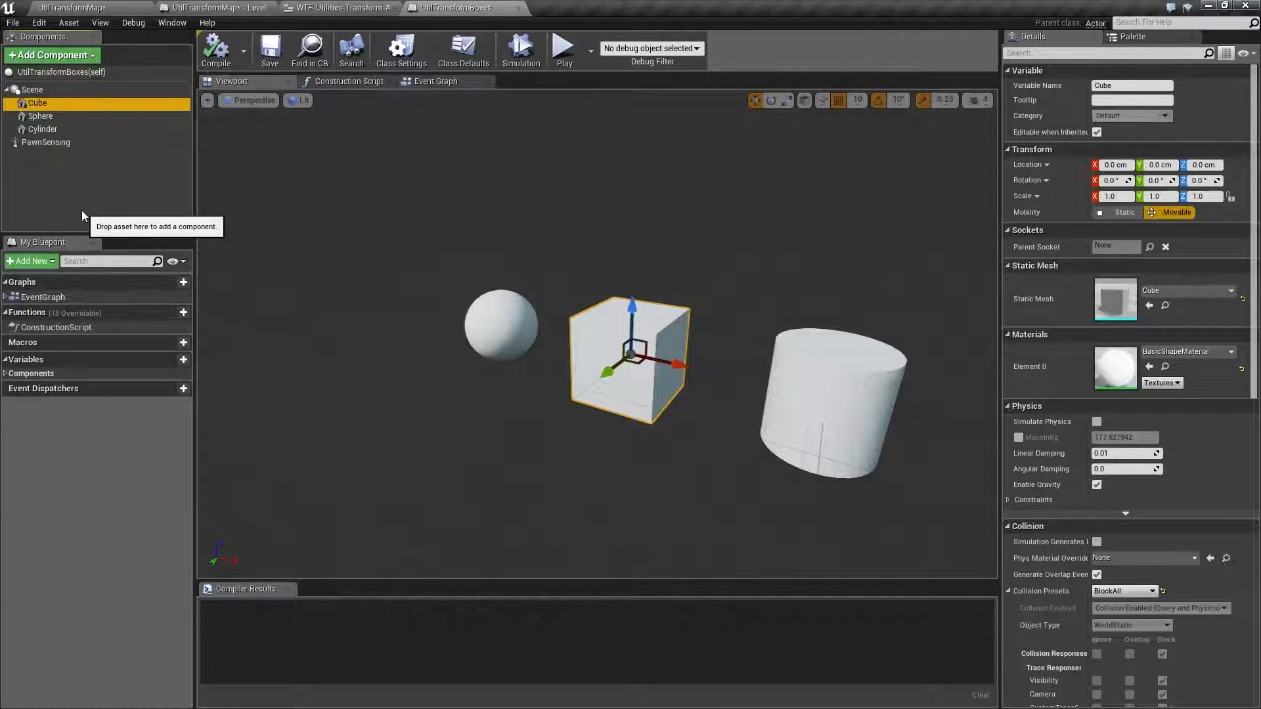
{"action": "mouse_move", "coordinate": [37, 102]}
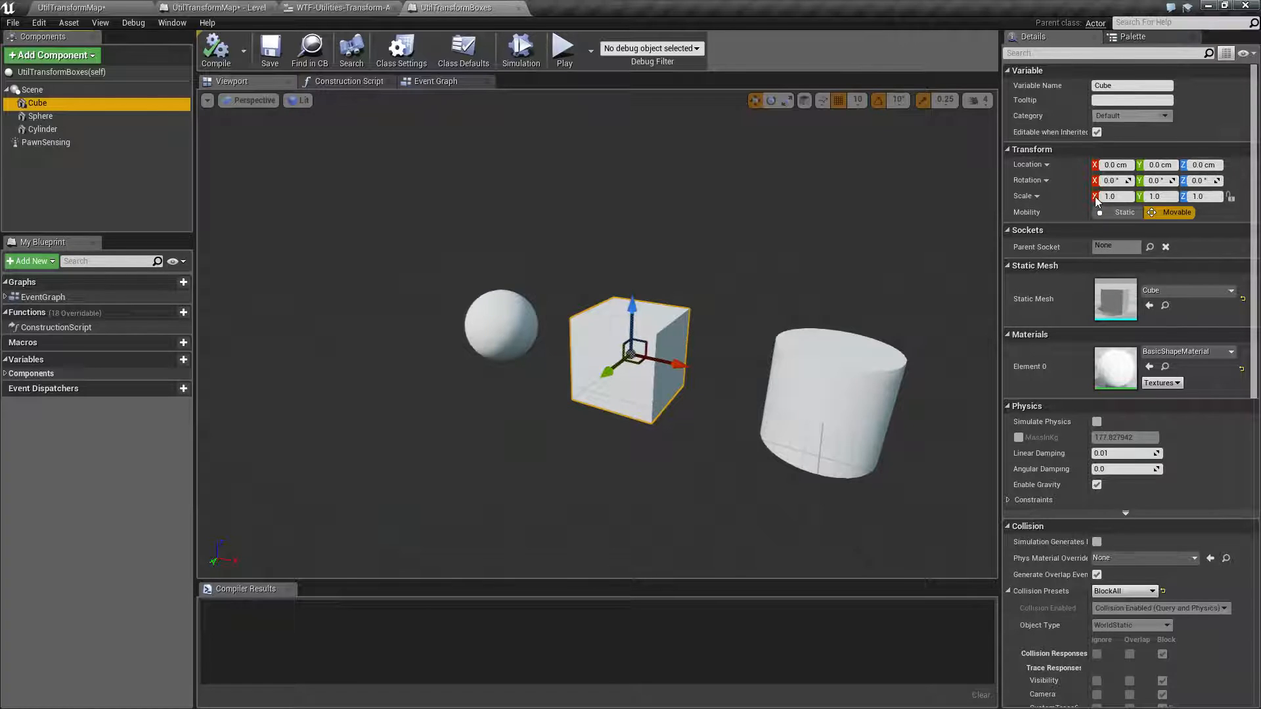
{"action": "left_click", "coordinate": [36, 103]}
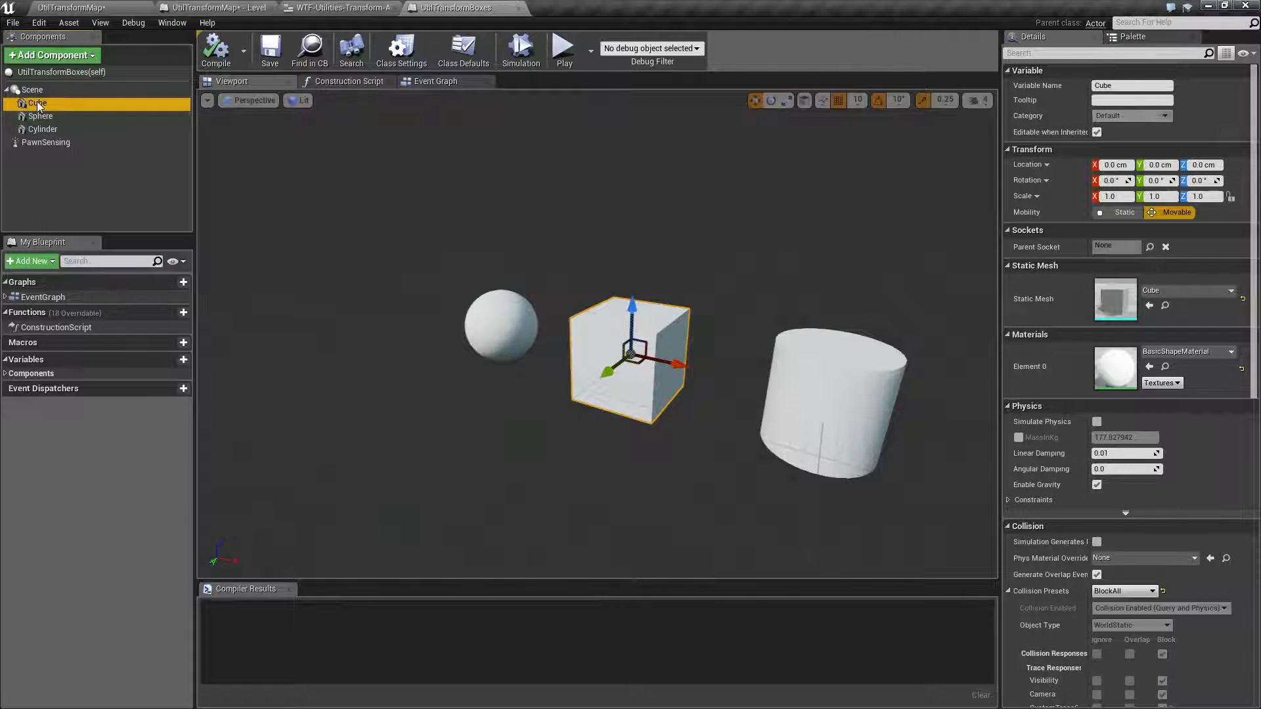
{"action": "left_click", "coordinate": [42, 130]}
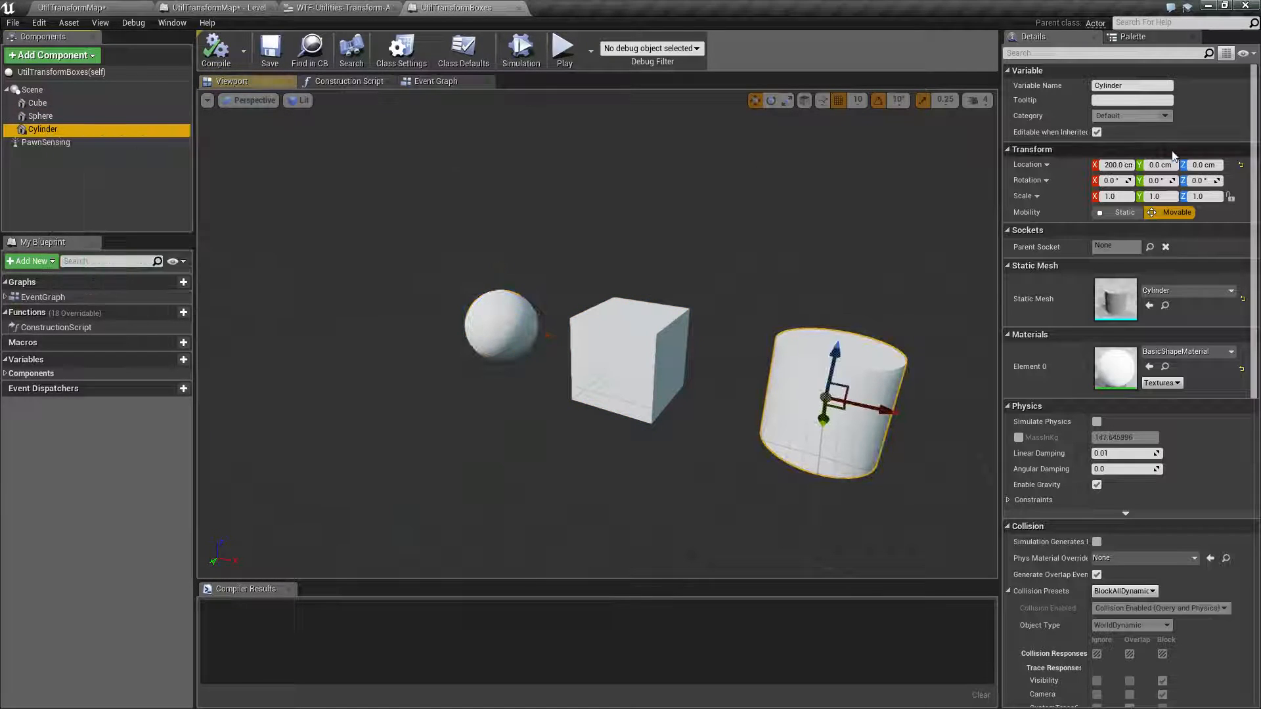
{"action": "left_click", "coordinate": [46, 142]}
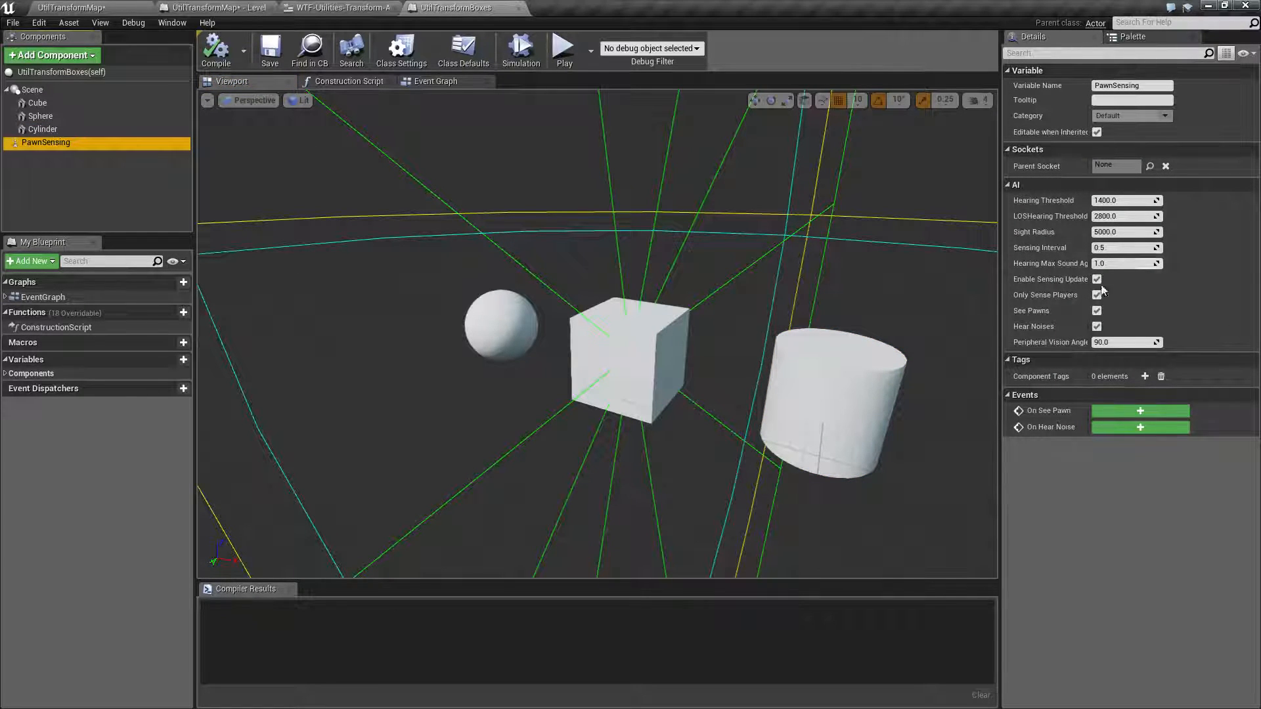
{"action": "left_click", "coordinate": [31, 90]}
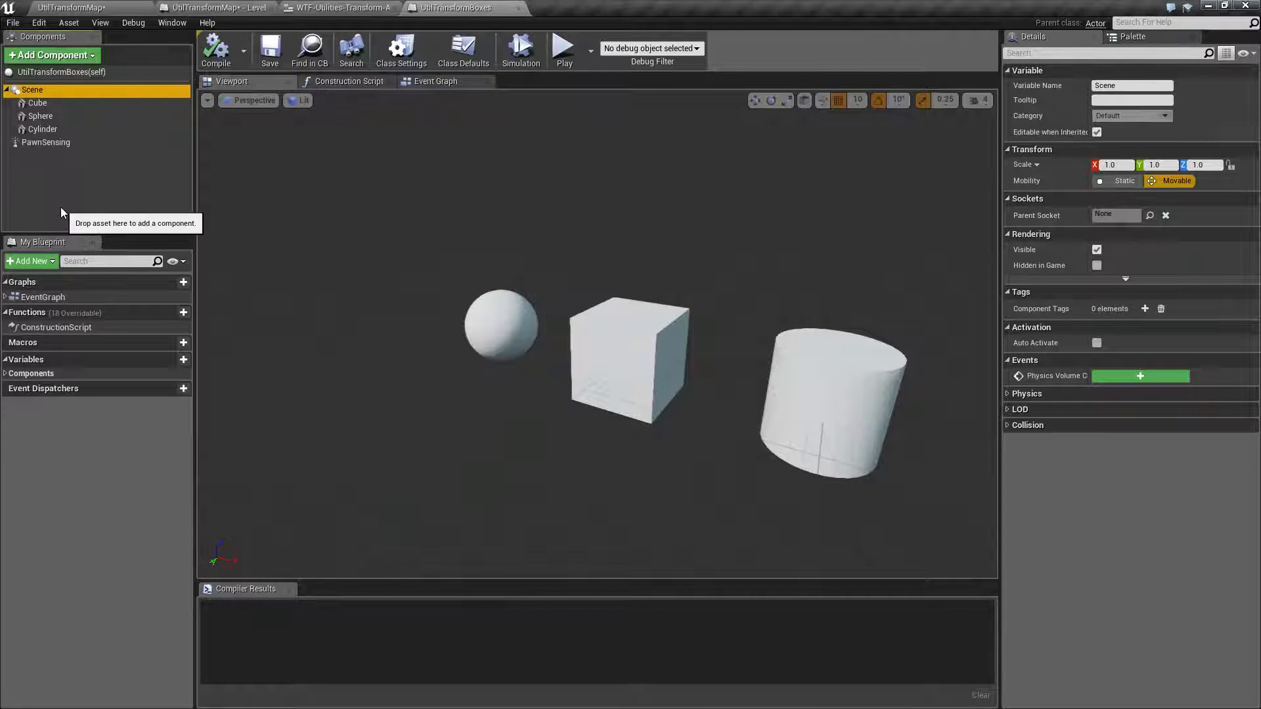
{"action": "mouse_move", "coordinate": [30, 90]}
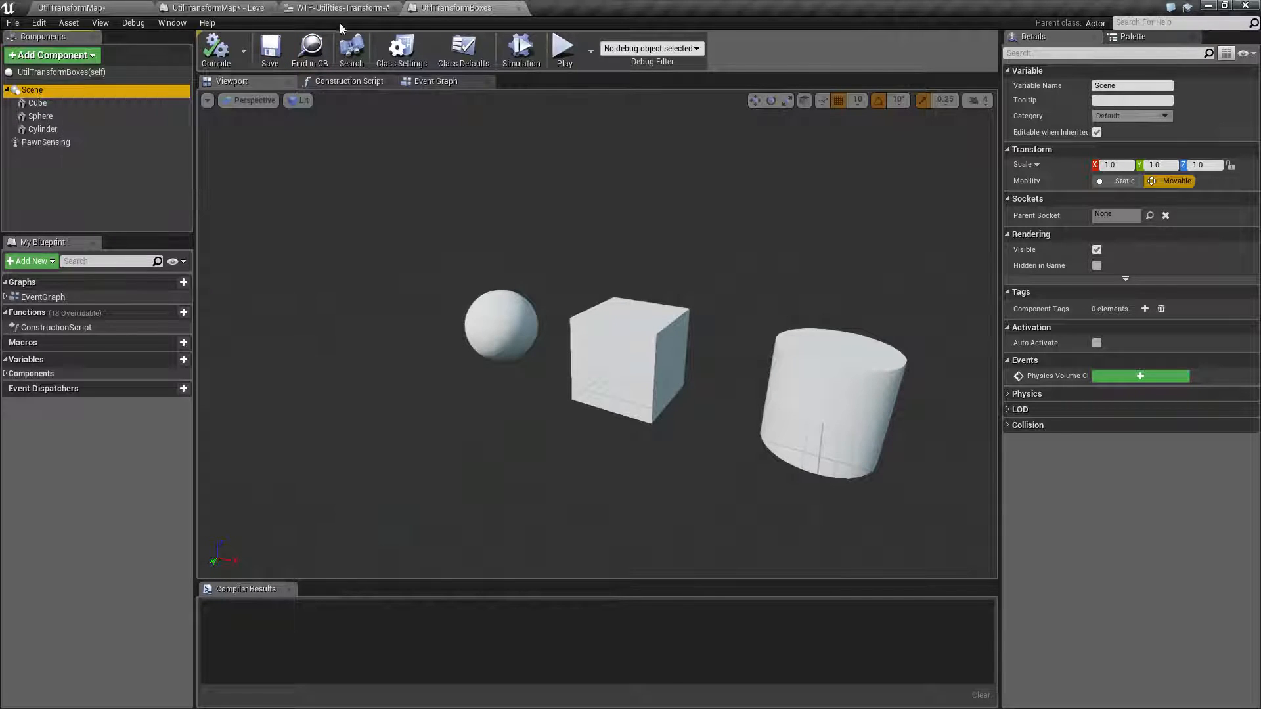
Delete the extra vector-input AddRelativeLocation node from the widget's event graph.
{"action": "left_click", "coordinate": [338, 8]}
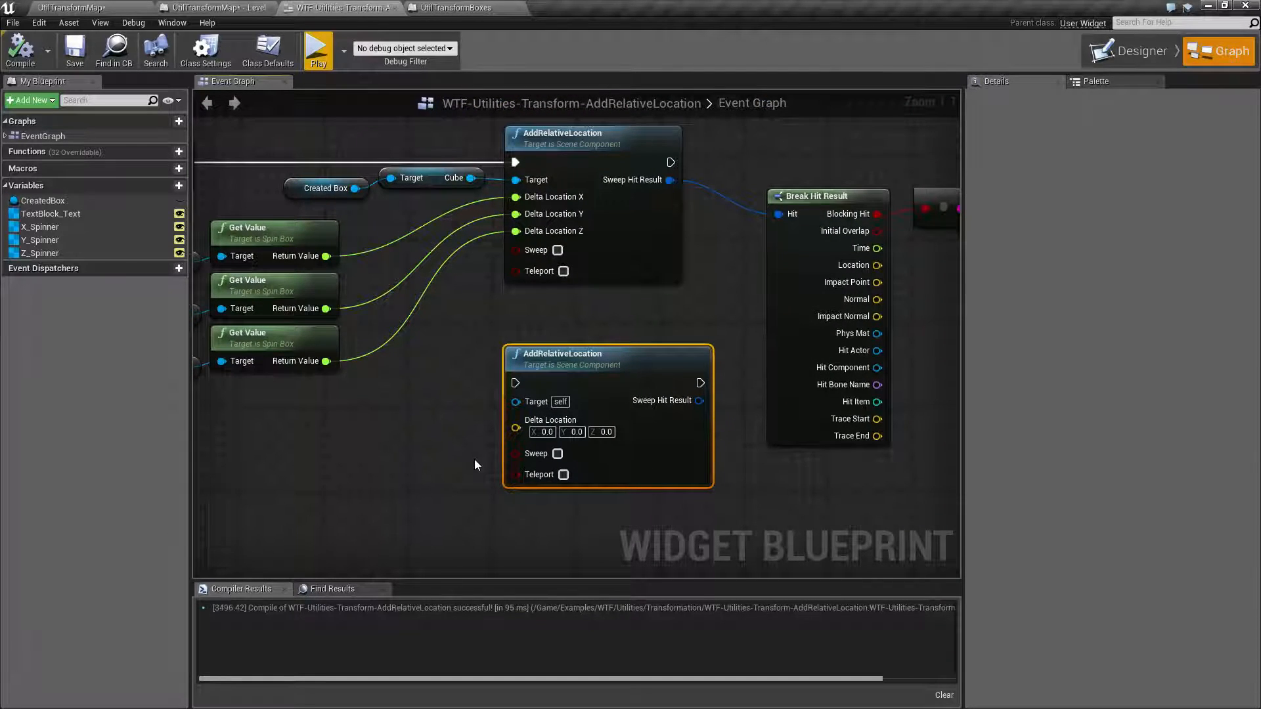
{"action": "mouse_move", "coordinate": [468, 474]}
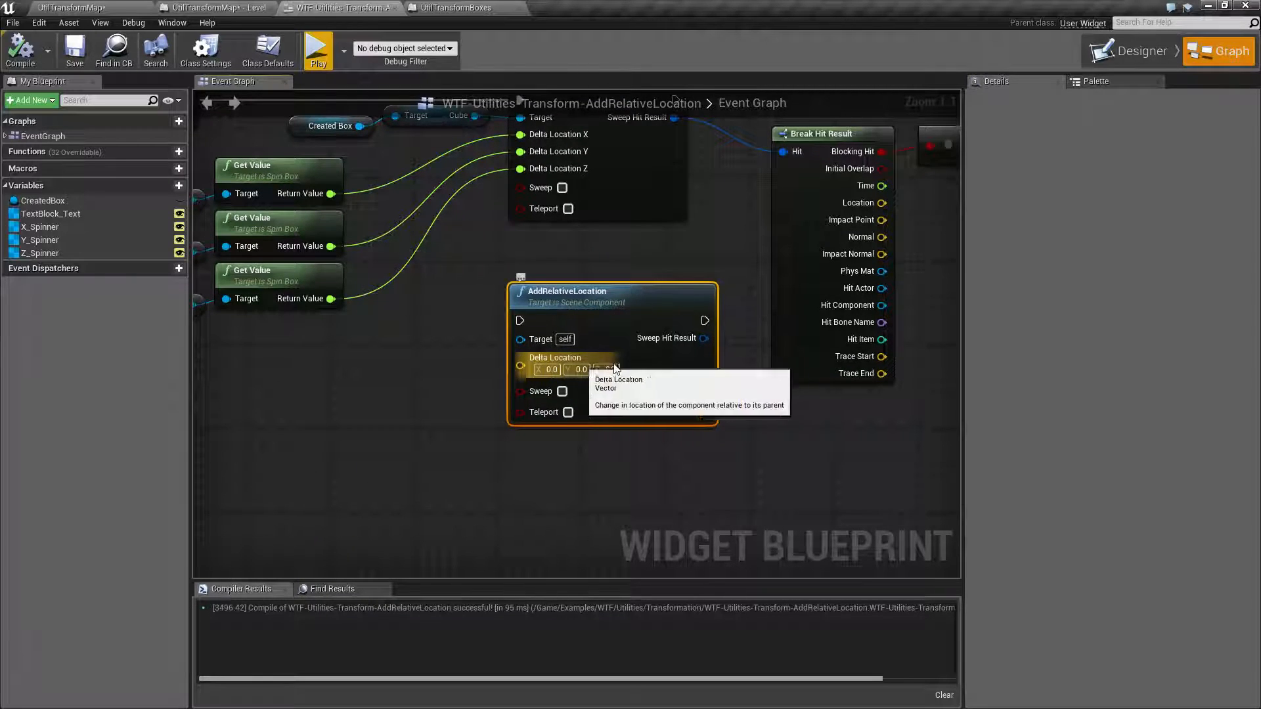
{"action": "mouse_move", "coordinate": [565, 370]}
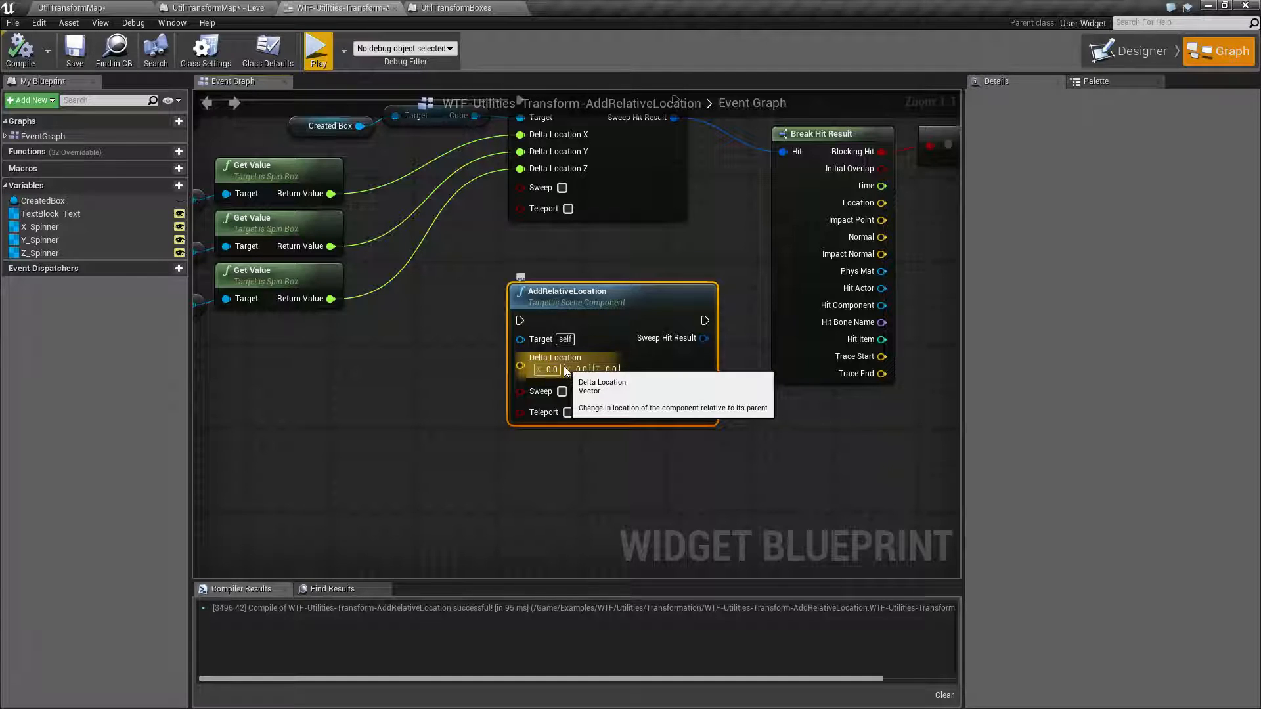
{"action": "mouse_move", "coordinate": [471, 375]}
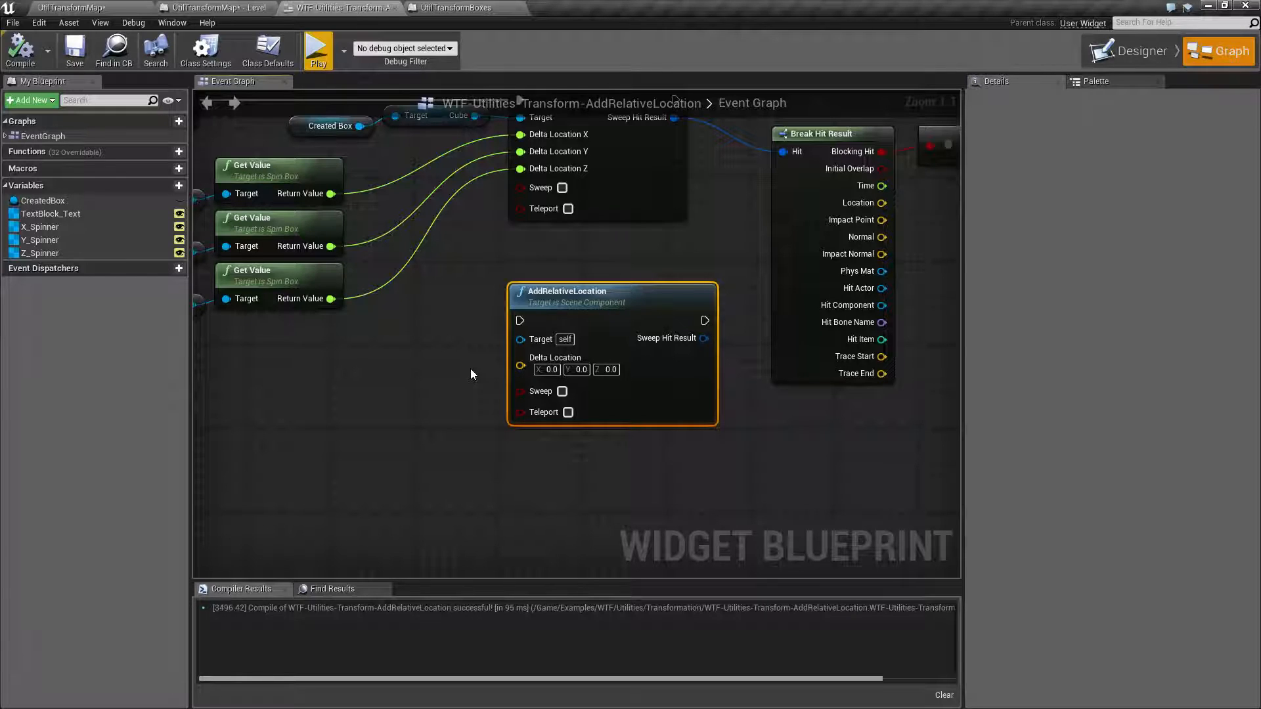
{"action": "key", "text": "Delete"}
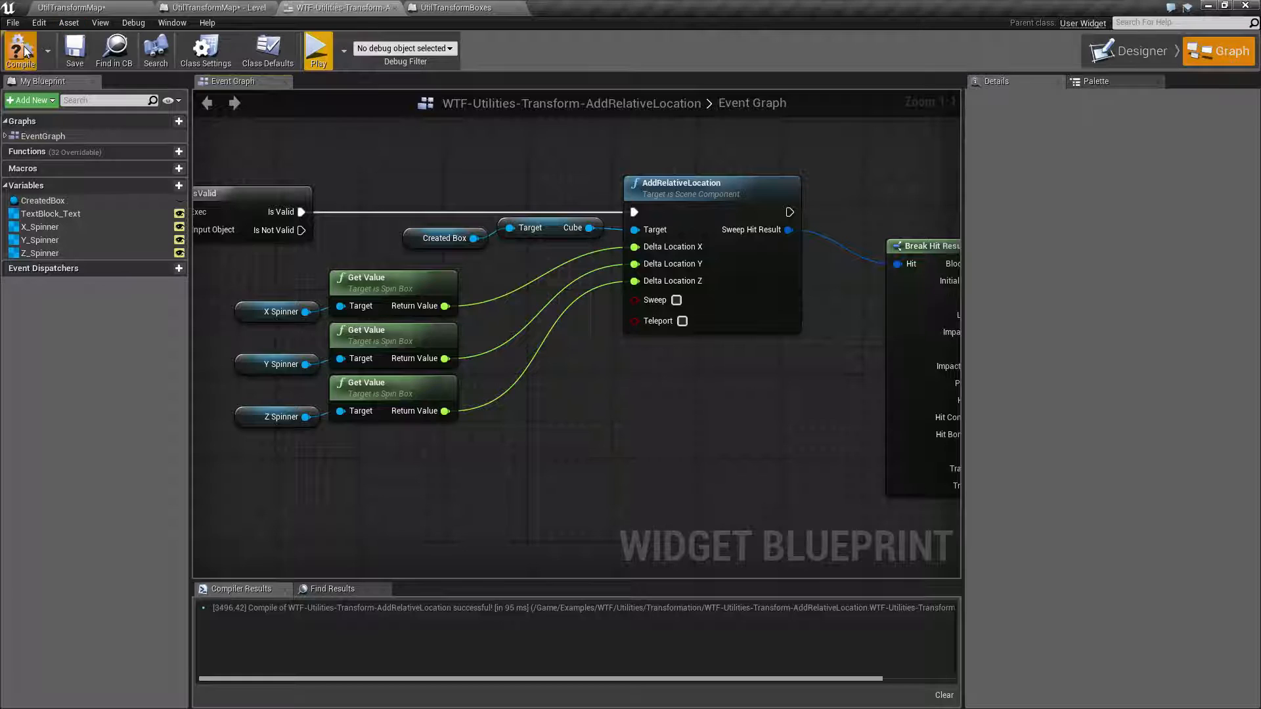
Play the level, select the UtilTransformBoxes actor in the World Outliner, then possess the player again.
{"action": "left_click", "coordinate": [216, 8]}
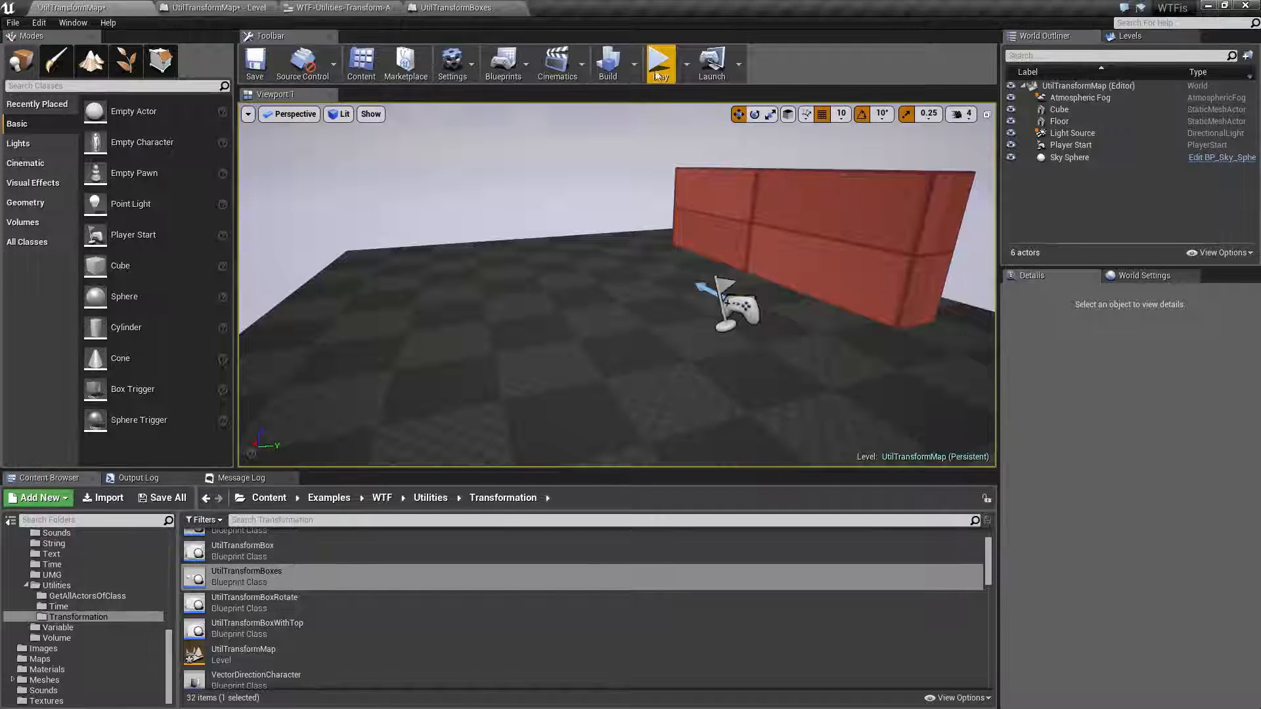
{"action": "left_click", "coordinate": [659, 63]}
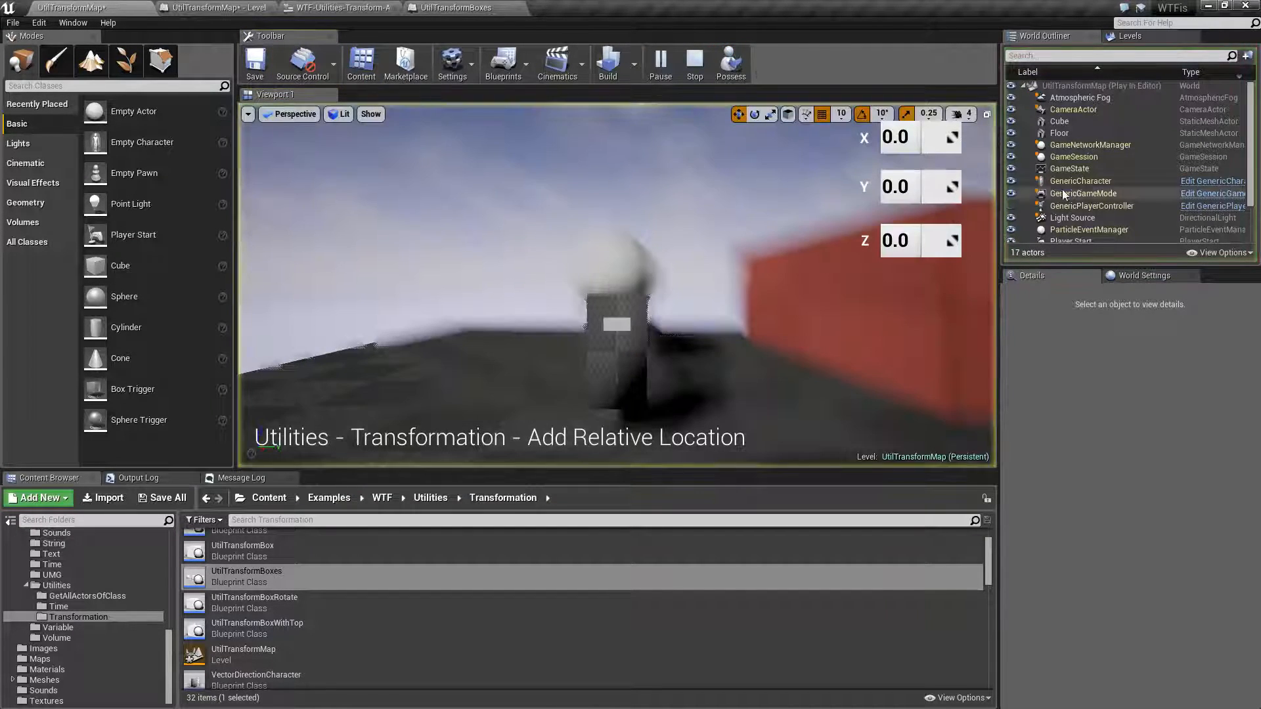
{"action": "left_click", "coordinate": [615, 281]}
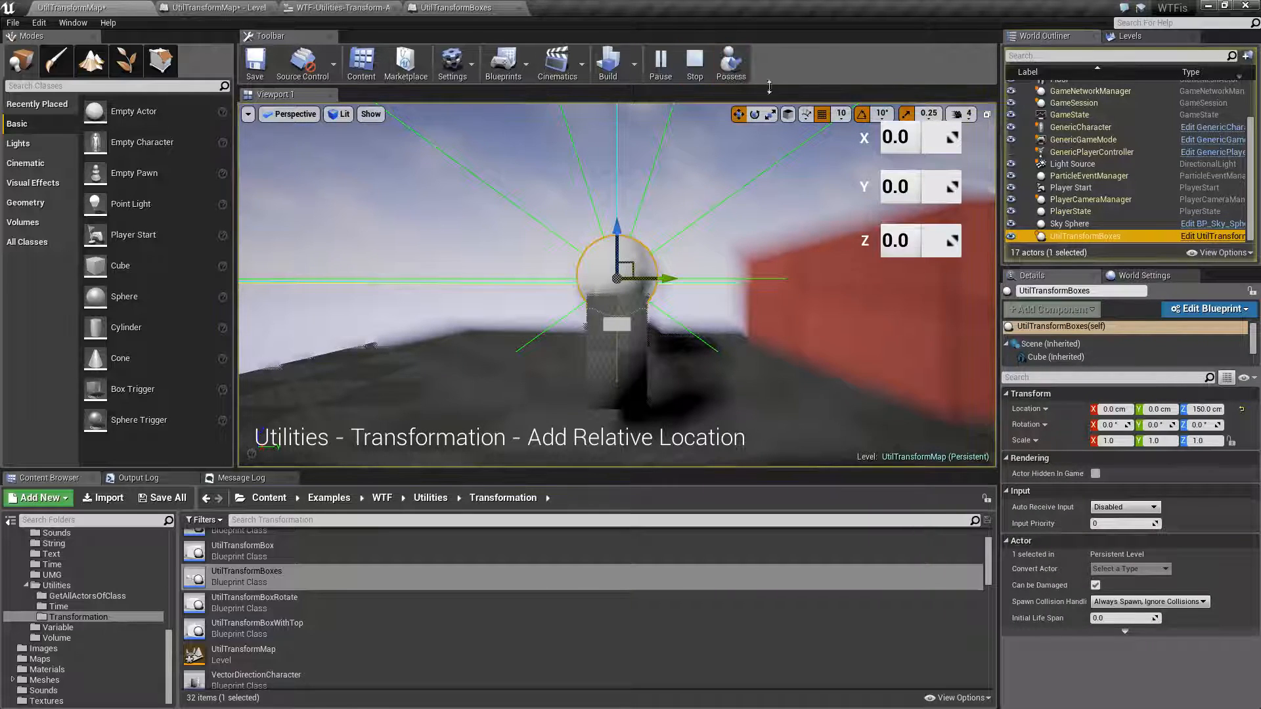
{"action": "left_click", "coordinate": [729, 63]}
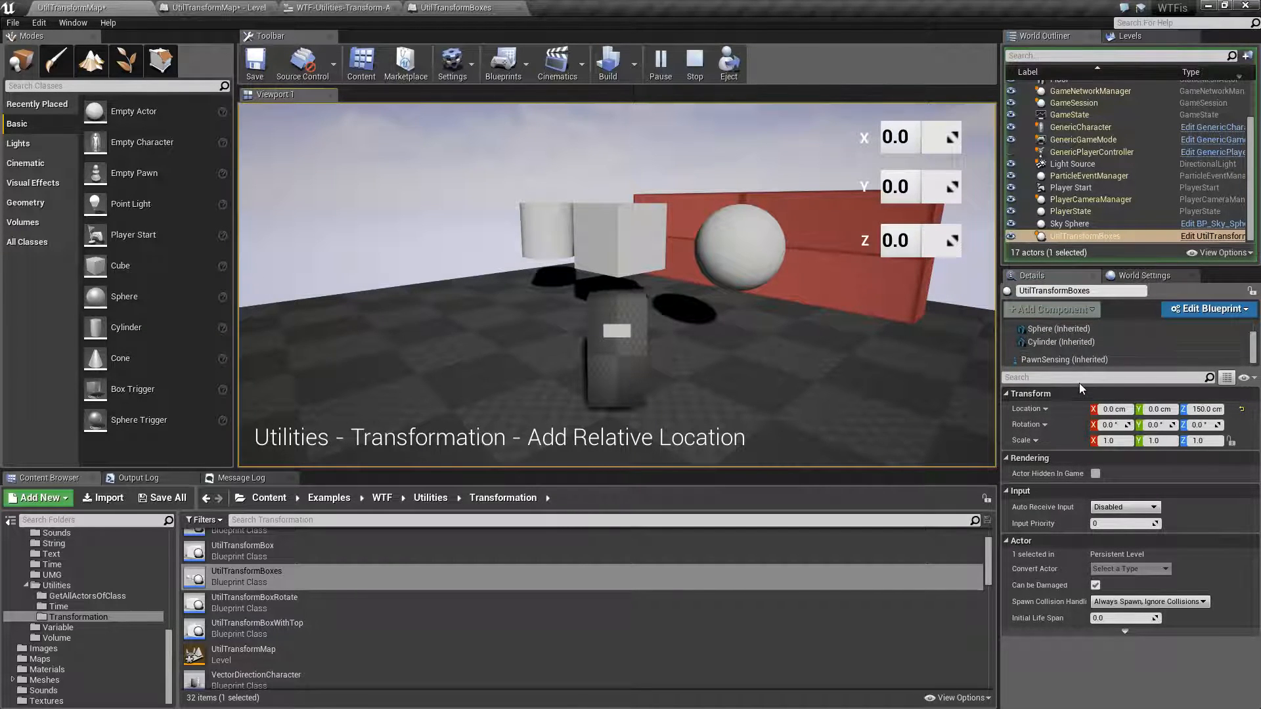
Select the Cube component, set the in-game Z offset to -150 to drop the cube, then stop playing.
{"action": "left_click", "coordinate": [1049, 356]}
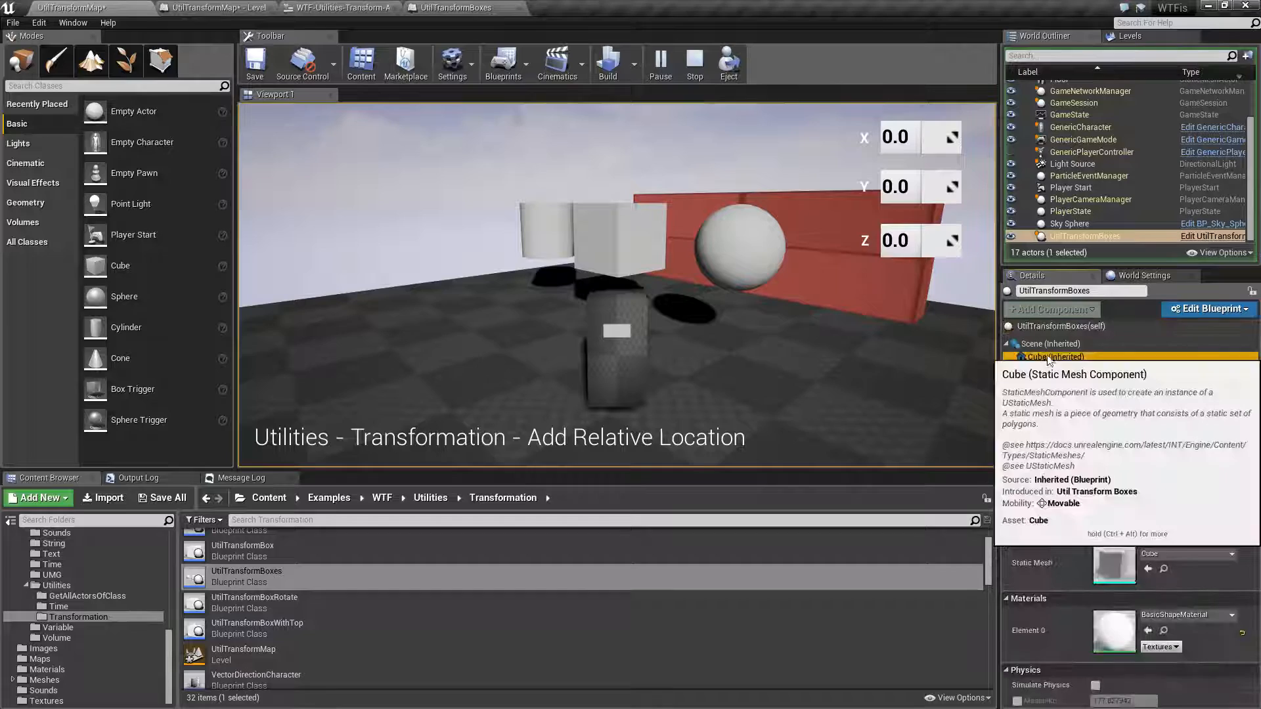
{"action": "left_click", "coordinate": [1051, 357]}
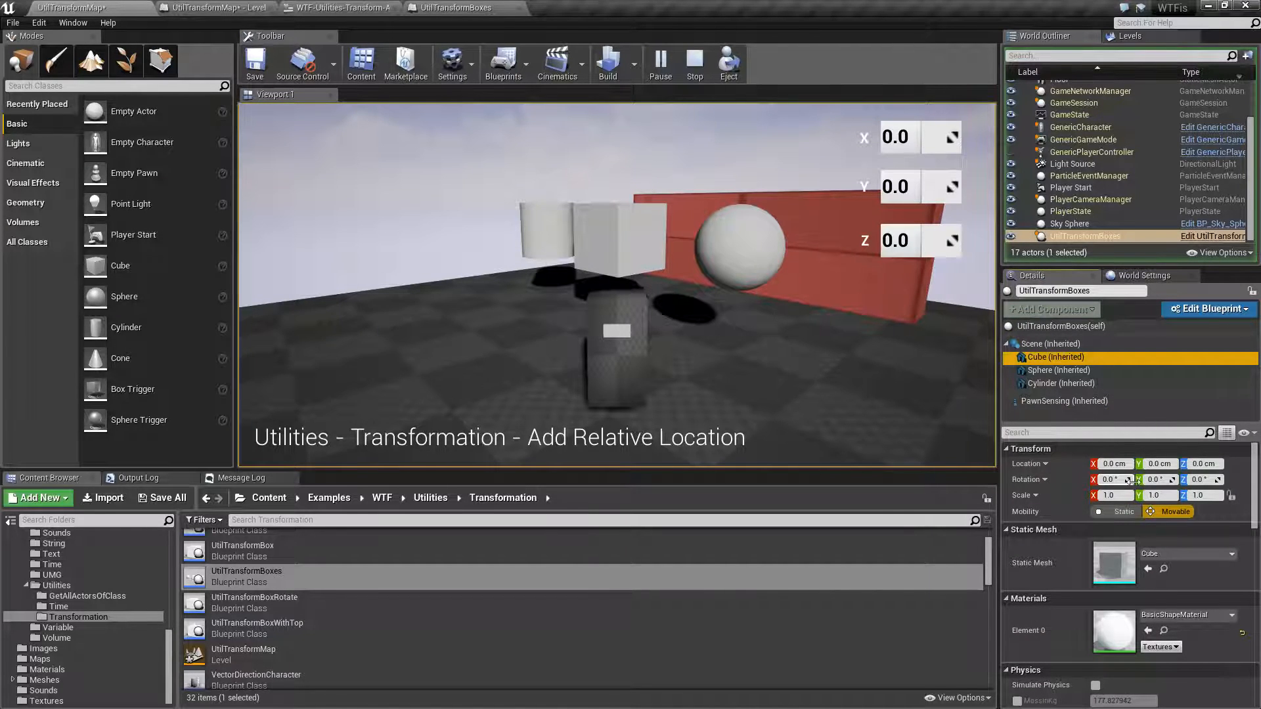
{"action": "left_click", "coordinate": [1048, 479]}
{"action": "type", "text": "-"}
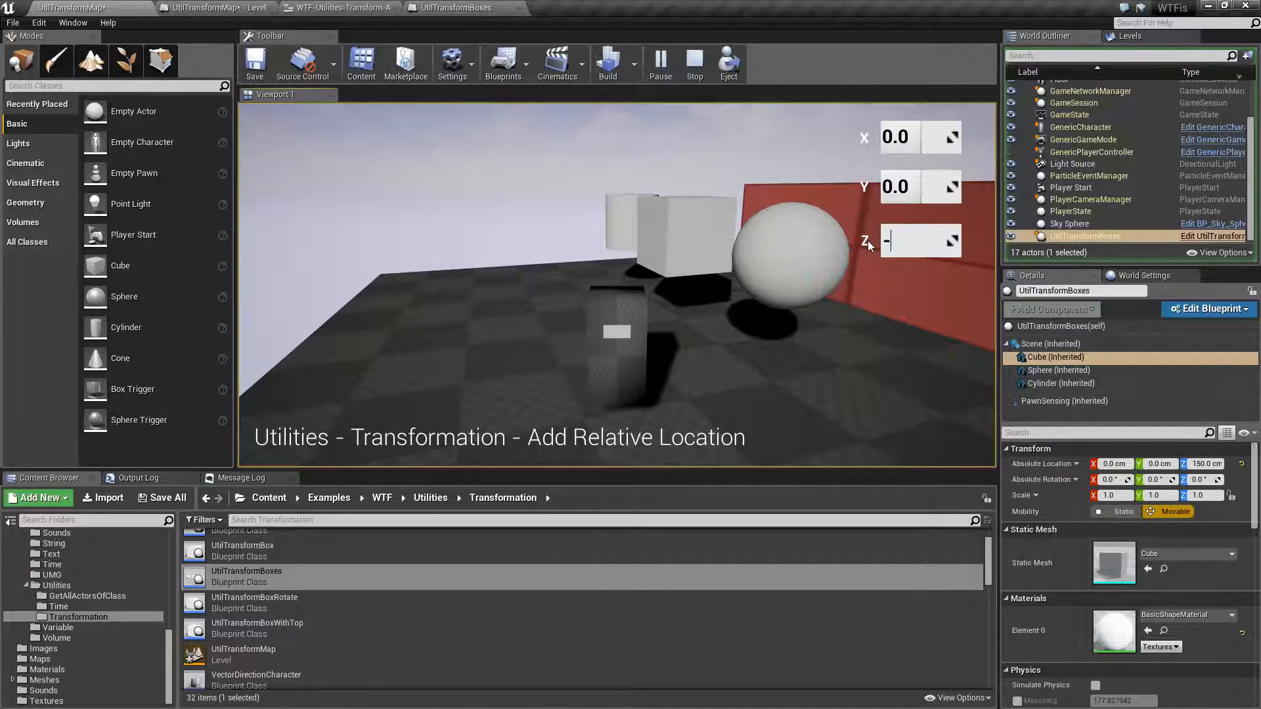
{"action": "type", "text": "150.0"}
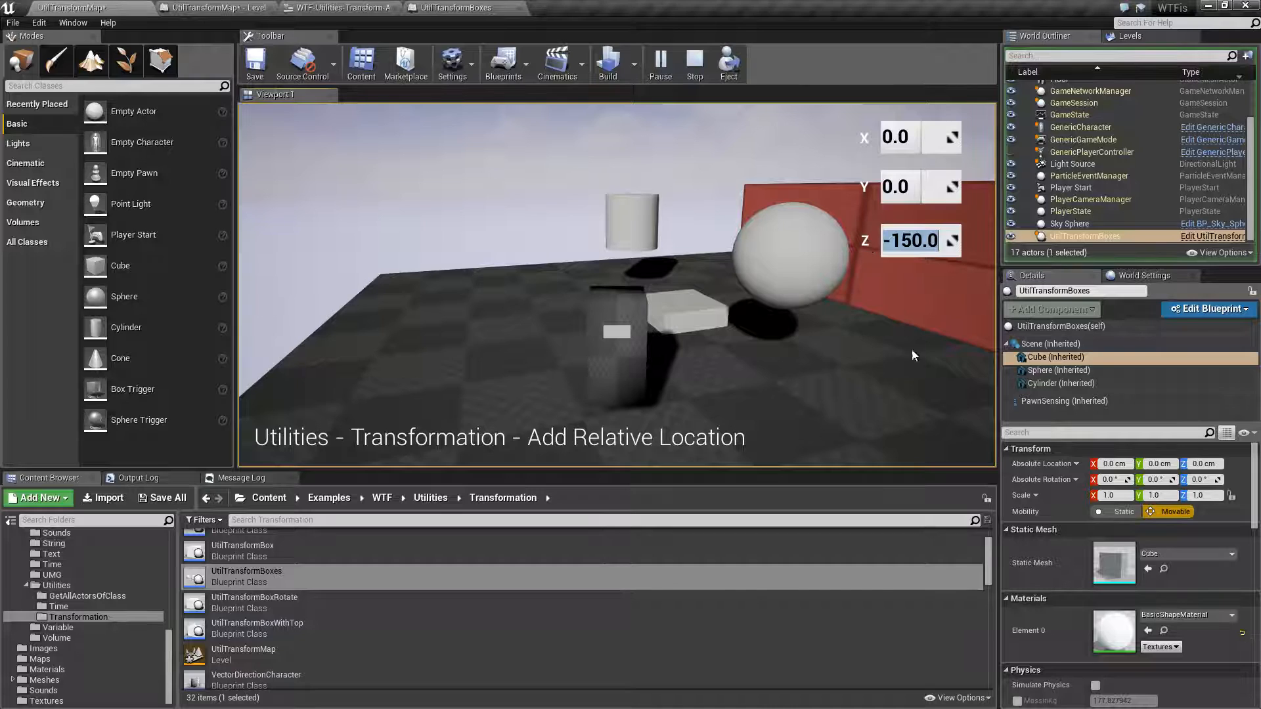
{"action": "left_click", "coordinate": [694, 63]}
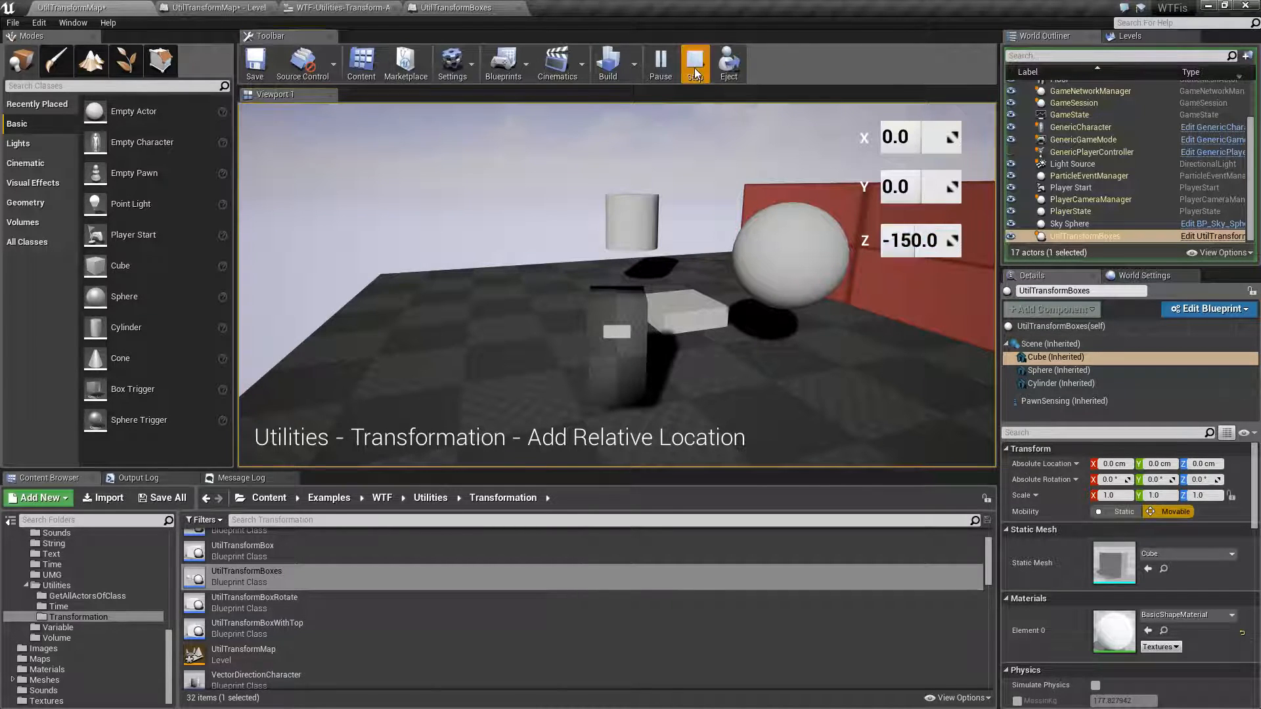
{"action": "left_click", "coordinate": [1206, 309]}
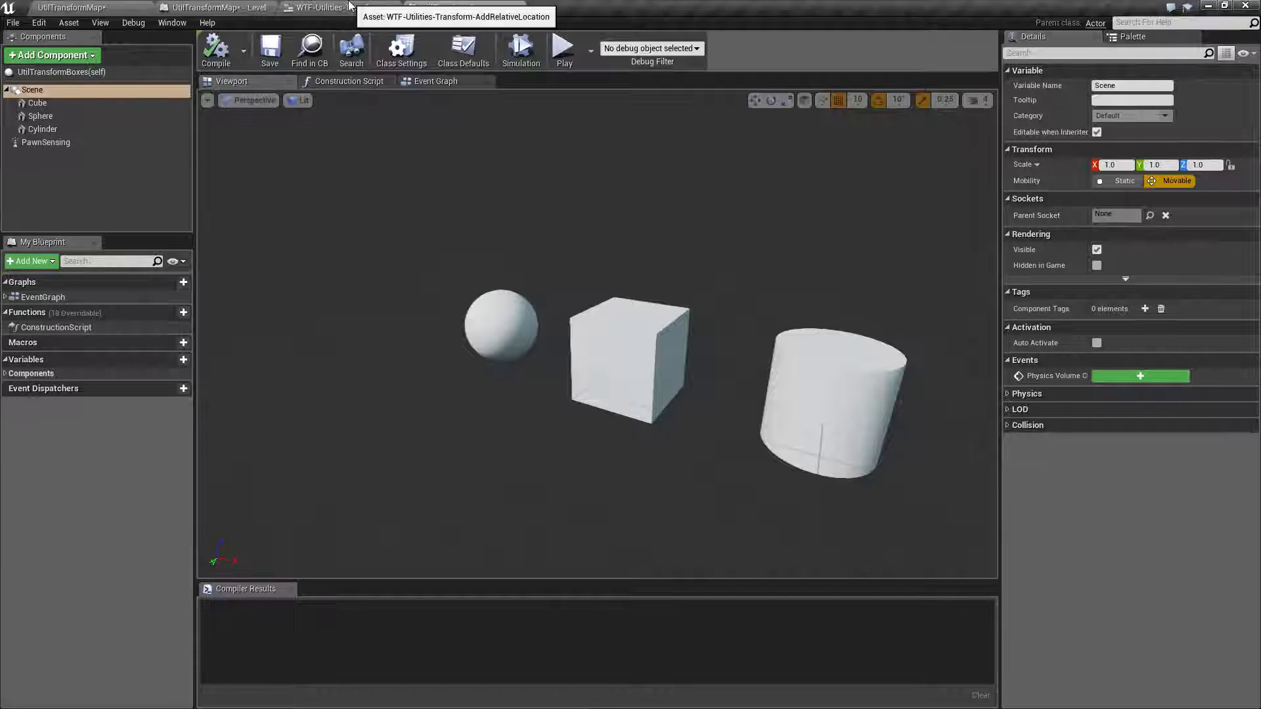
Enable Sweep on the widget's AddRelativeLocation node and recompile.
{"action": "left_click", "coordinate": [339, 8]}
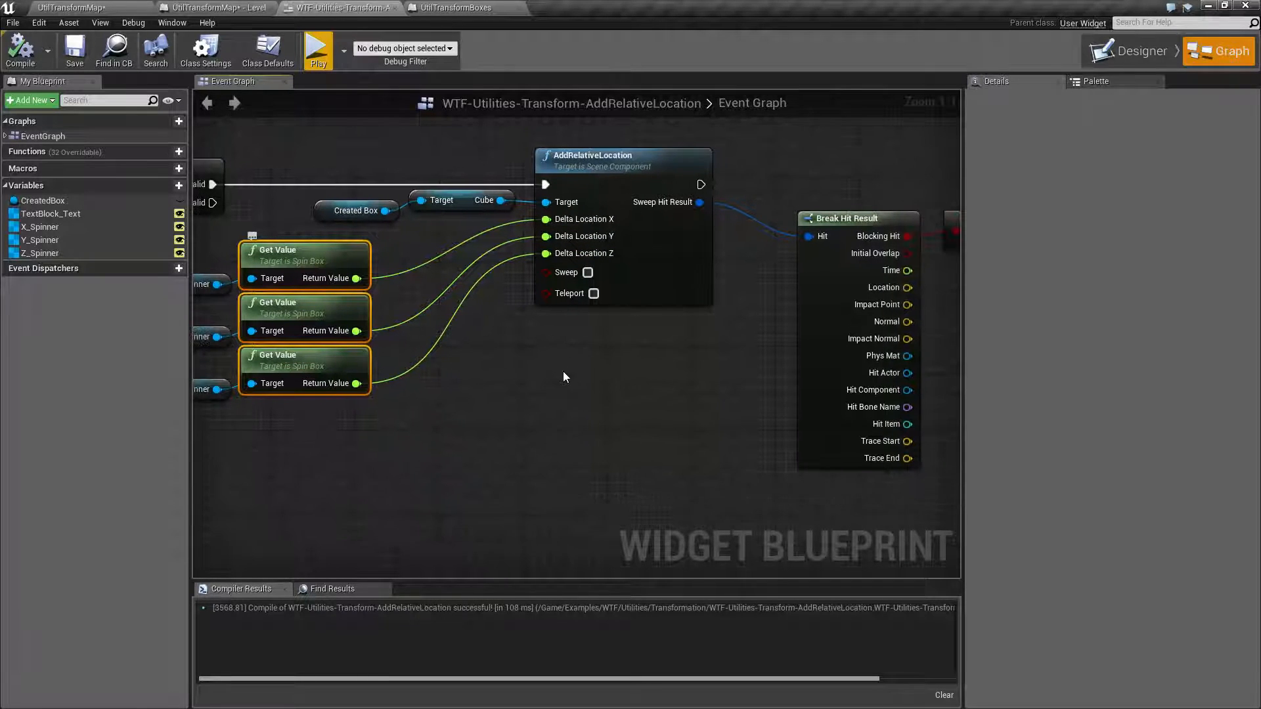
{"action": "mouse_move", "coordinate": [571, 293]}
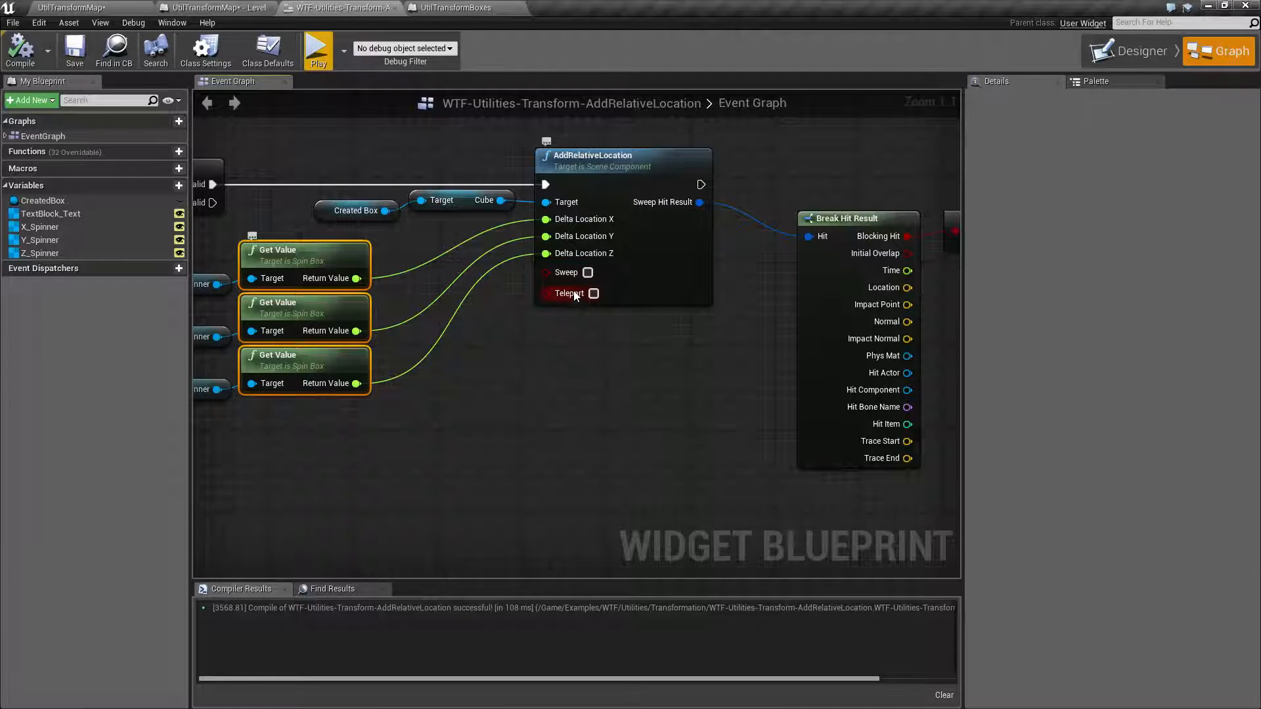
{"action": "mouse_move", "coordinate": [568, 272]}
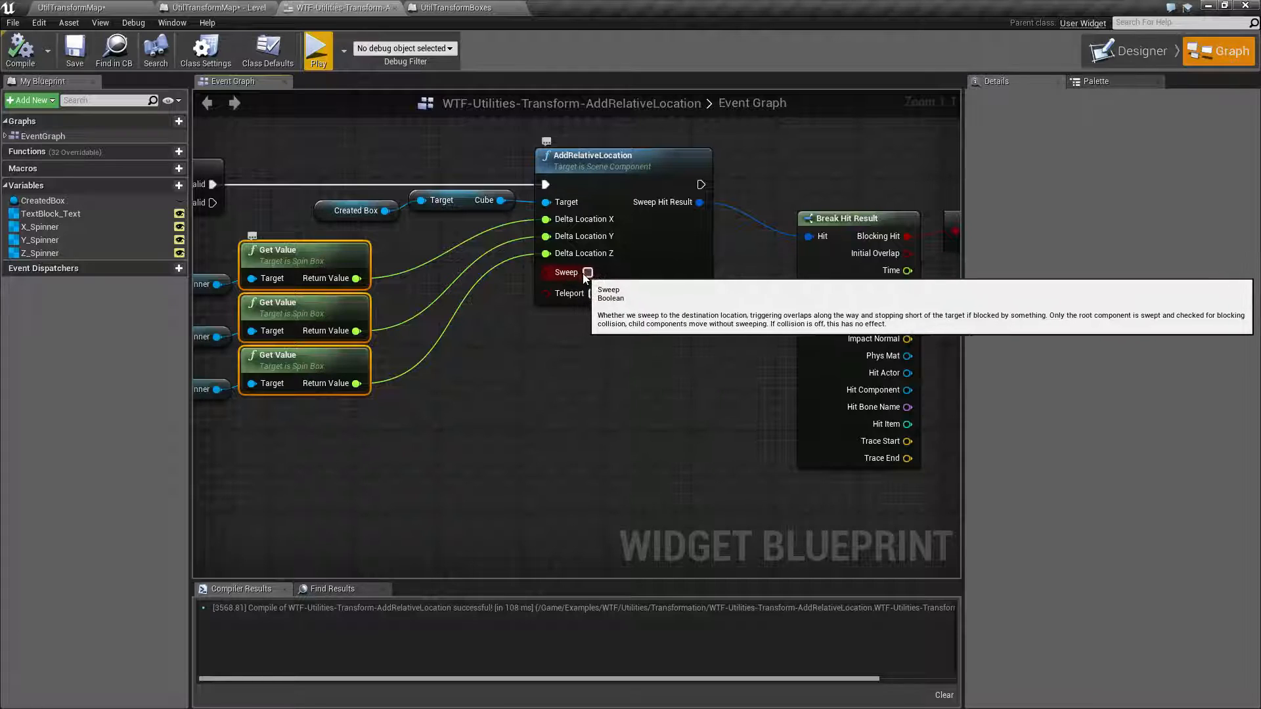
{"action": "left_click", "coordinate": [587, 271]}
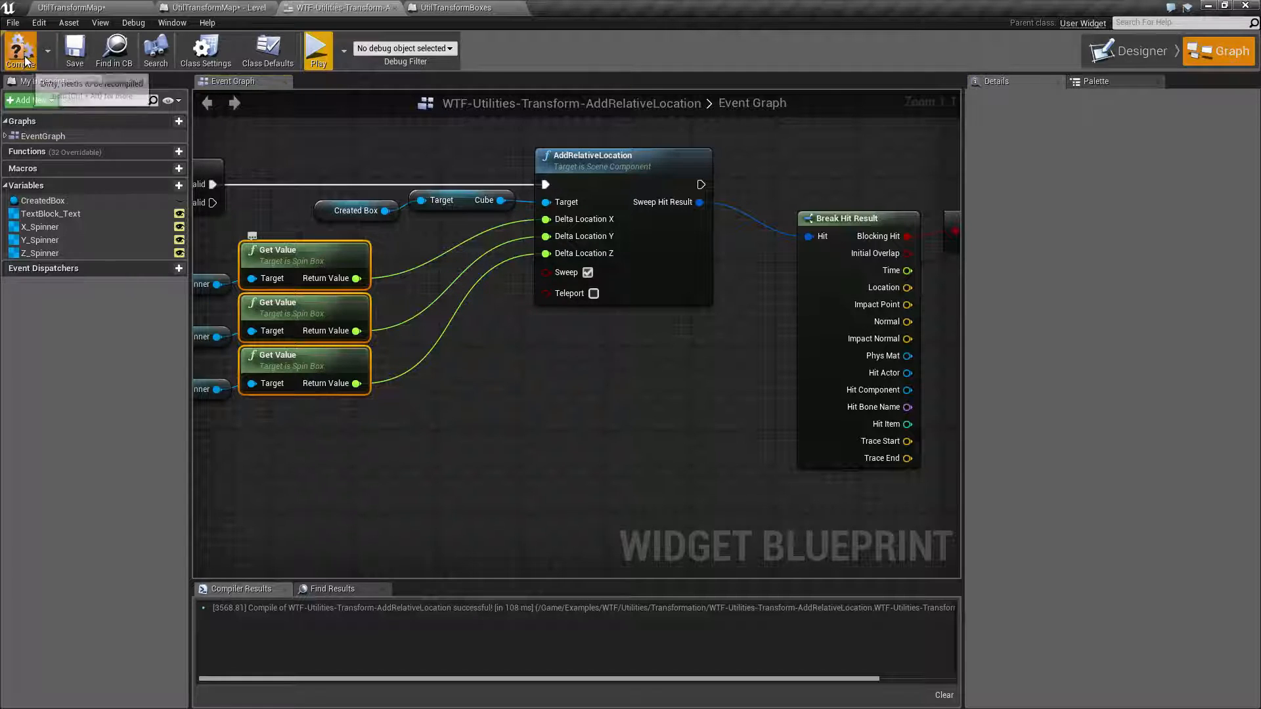
{"action": "left_click", "coordinate": [224, 8]}
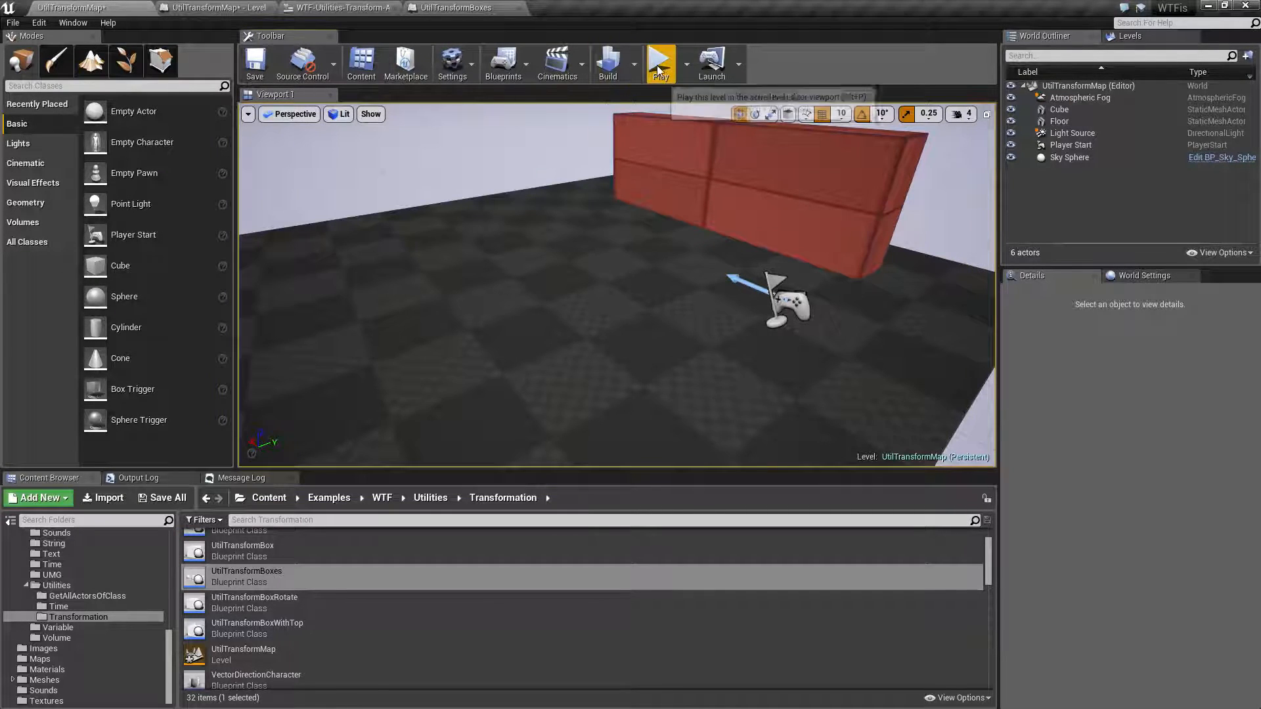
Play-test a Y offset of 500 against the red wall, then return to the widget's event graph.
{"action": "left_click", "coordinate": [659, 63]}
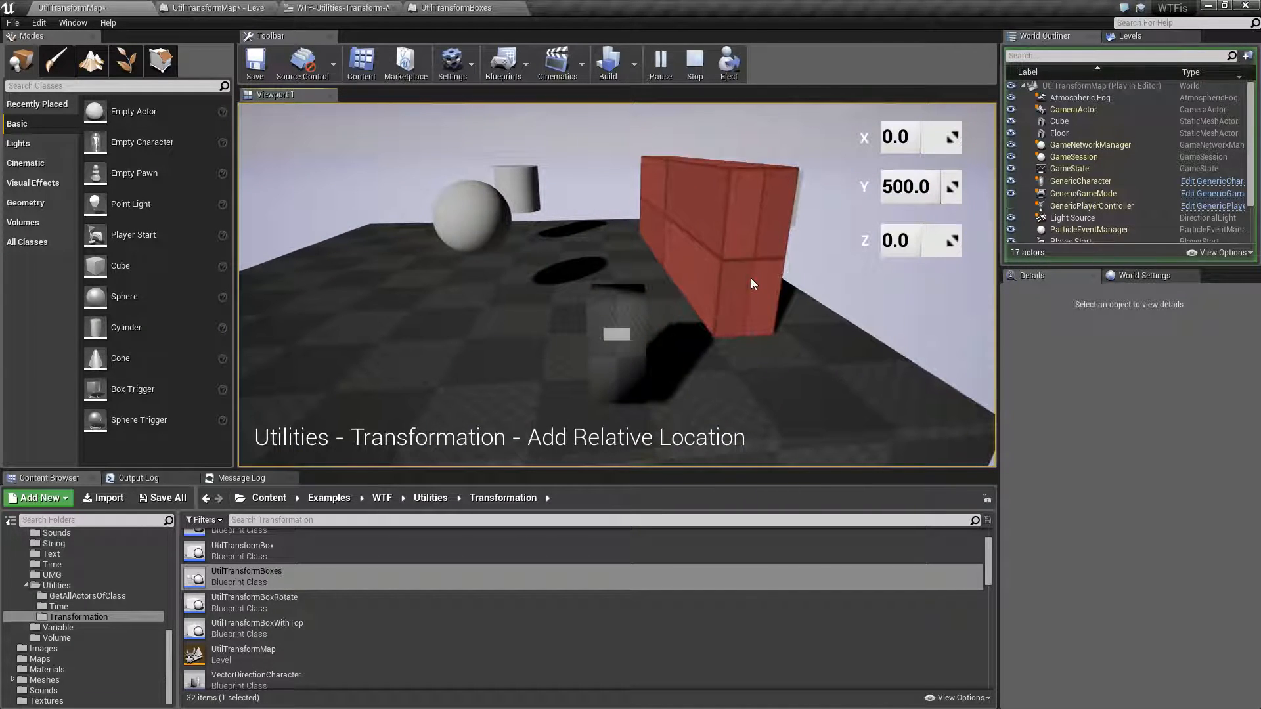
{"action": "left_click", "coordinate": [338, 8]}
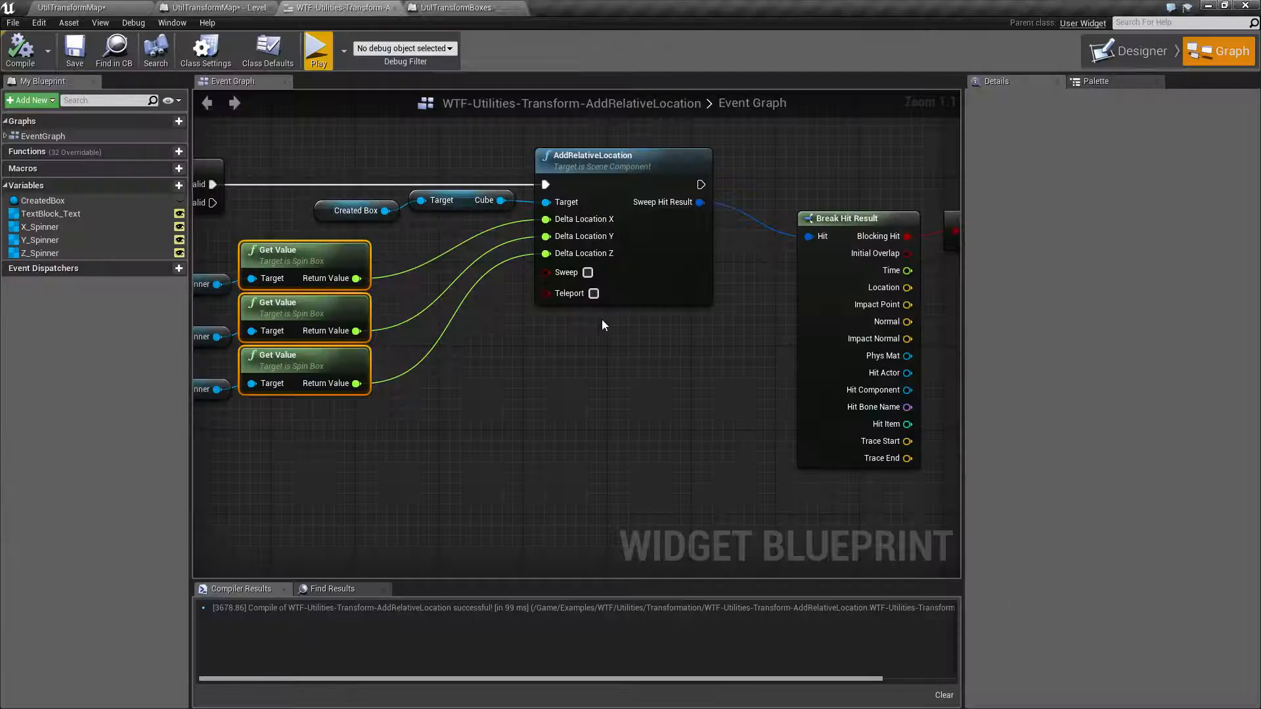
{"action": "mouse_move", "coordinate": [564, 272]}
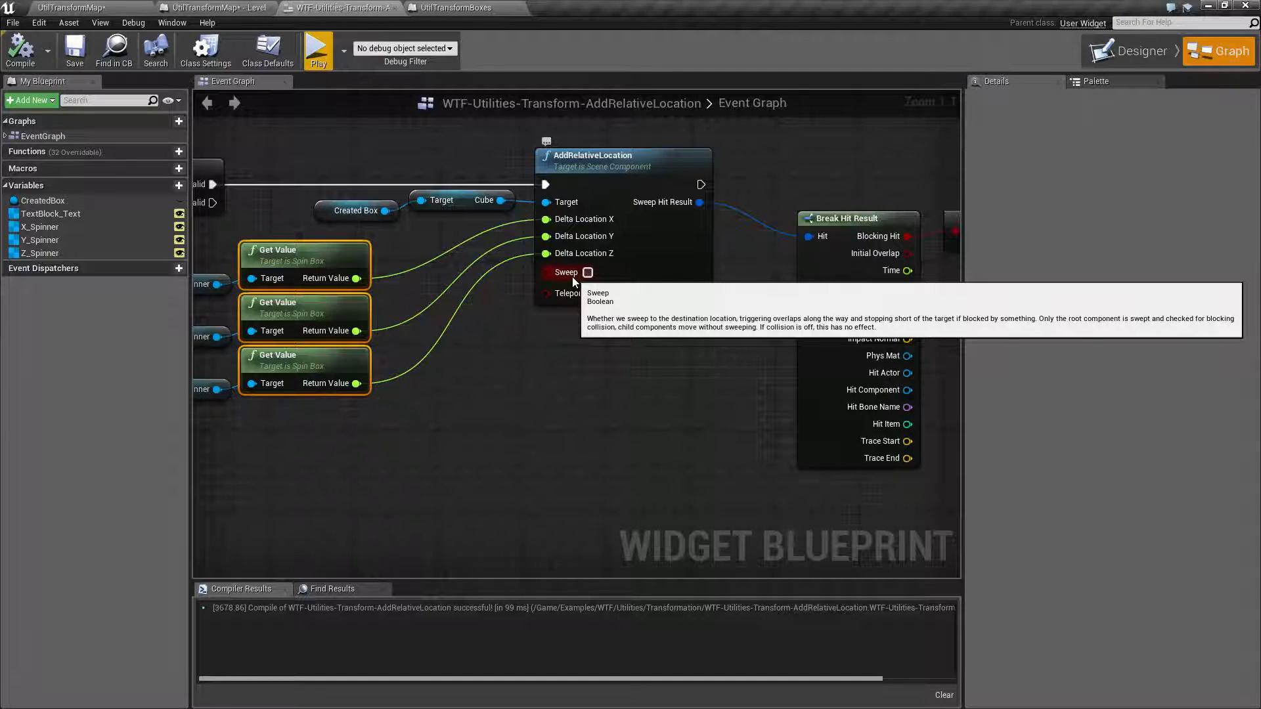
{"action": "mouse_move", "coordinate": [571, 293]}
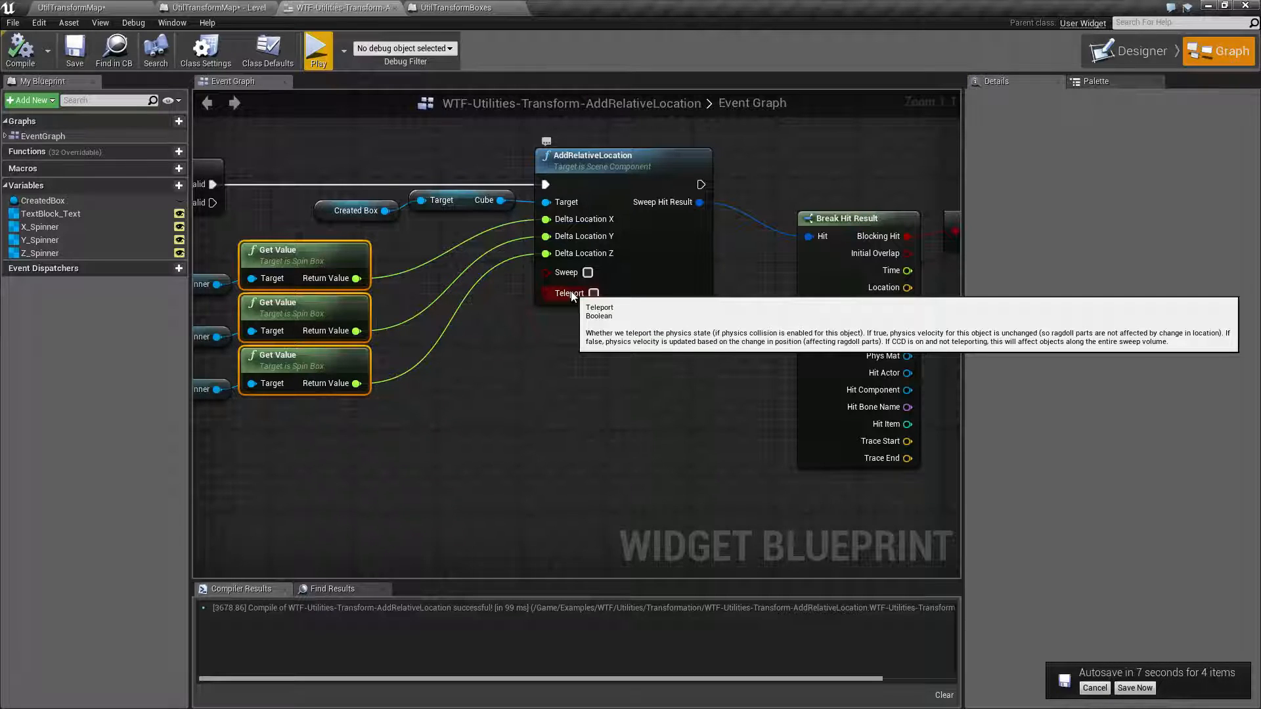
Save the four modified assets immediately via Save Now on the autosave notification.
{"action": "left_click", "coordinate": [1135, 687]}
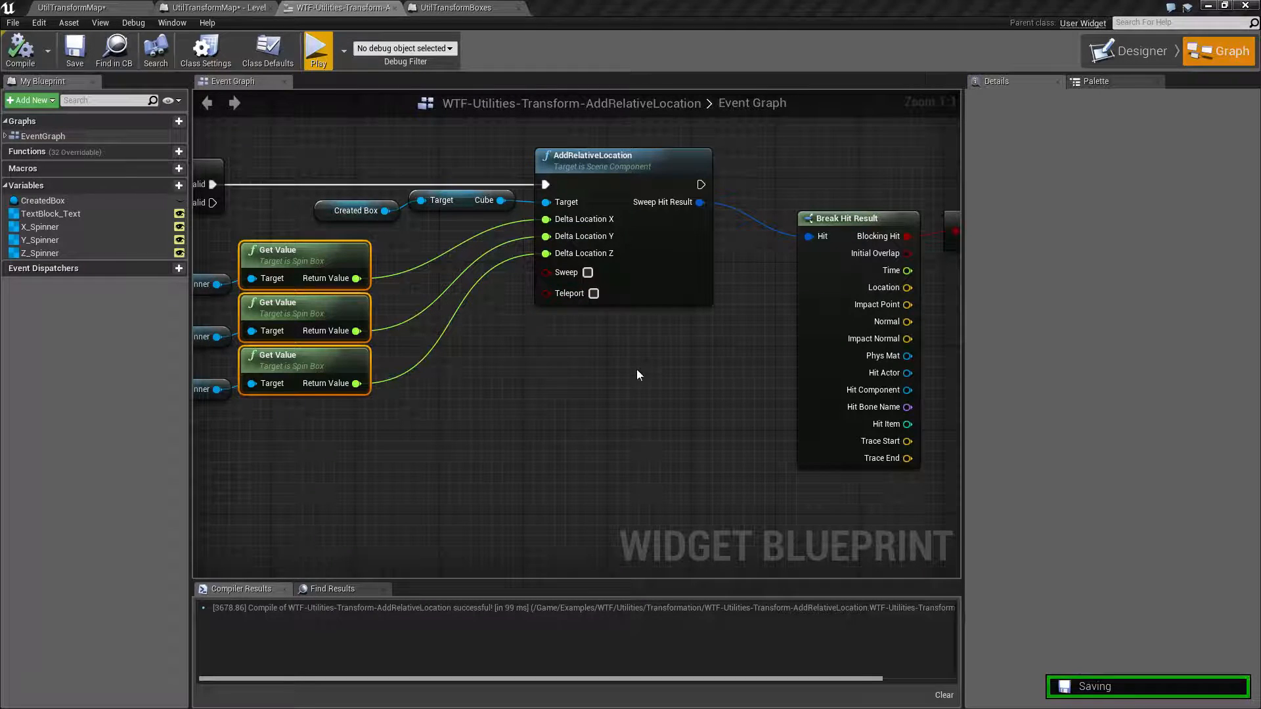
{"action": "mouse_move", "coordinate": [568, 293]}
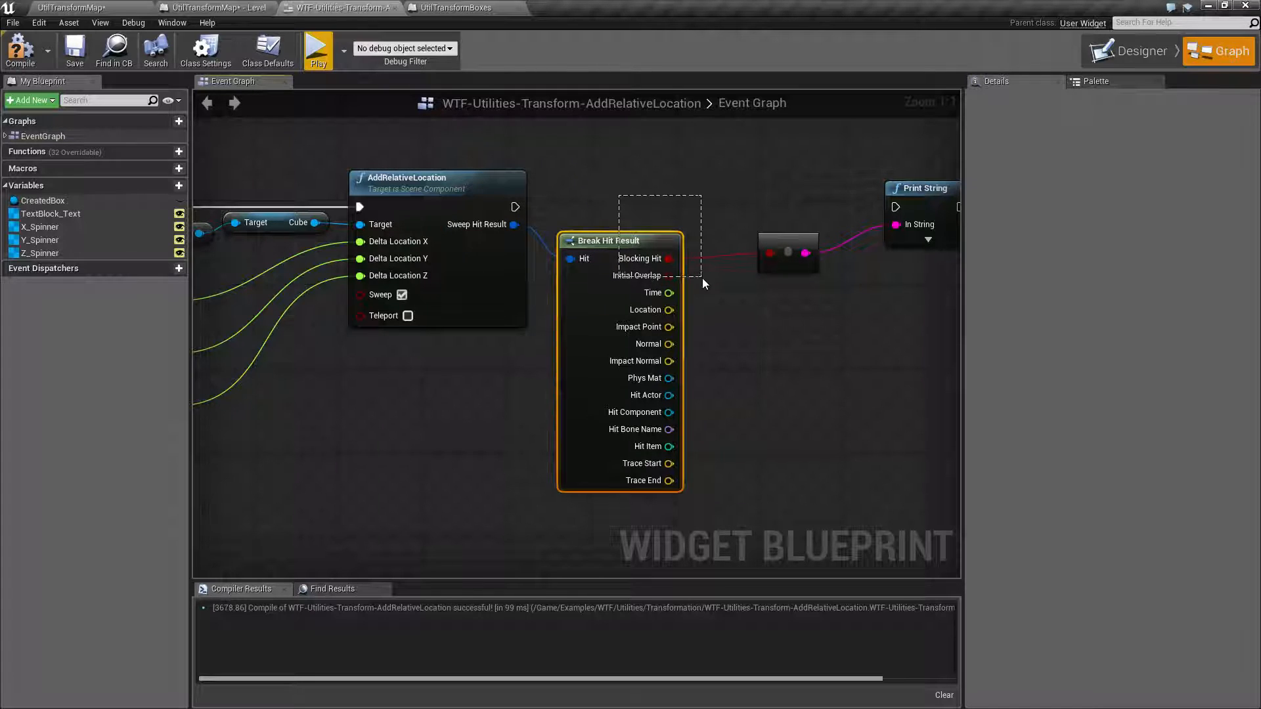
{"action": "mouse_move", "coordinate": [651, 454]}
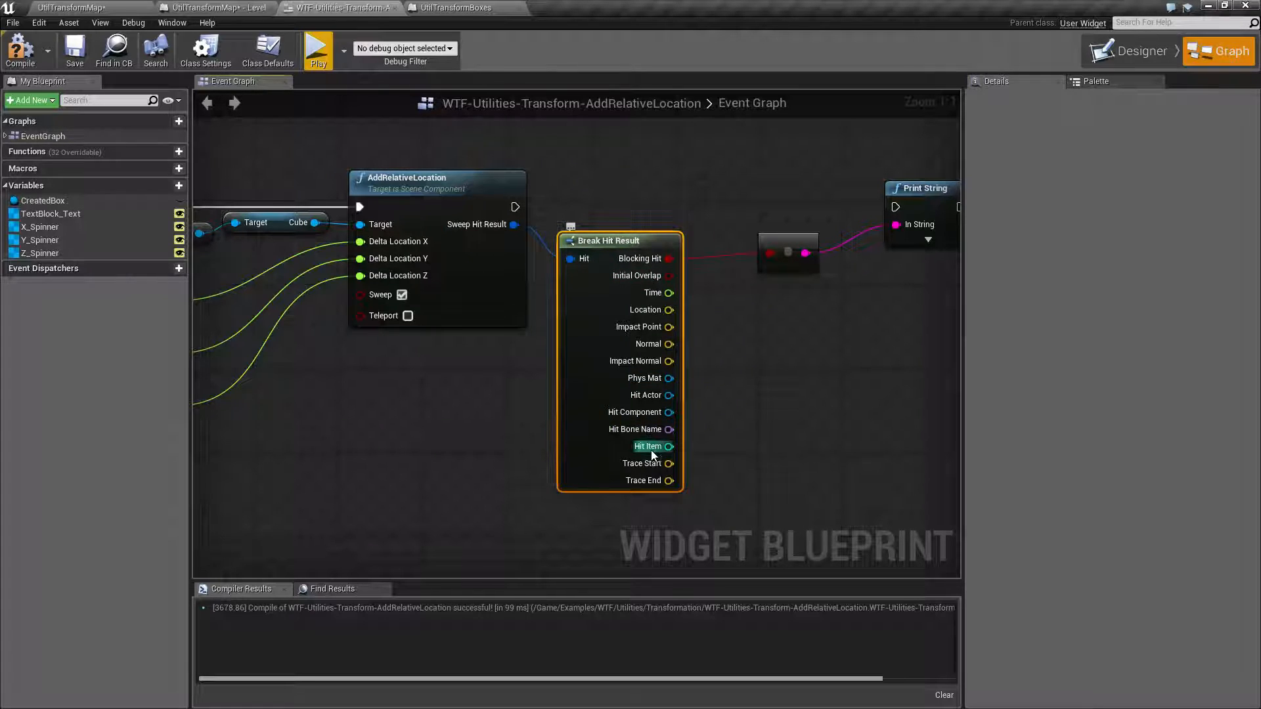
{"action": "mouse_move", "coordinate": [604, 198]}
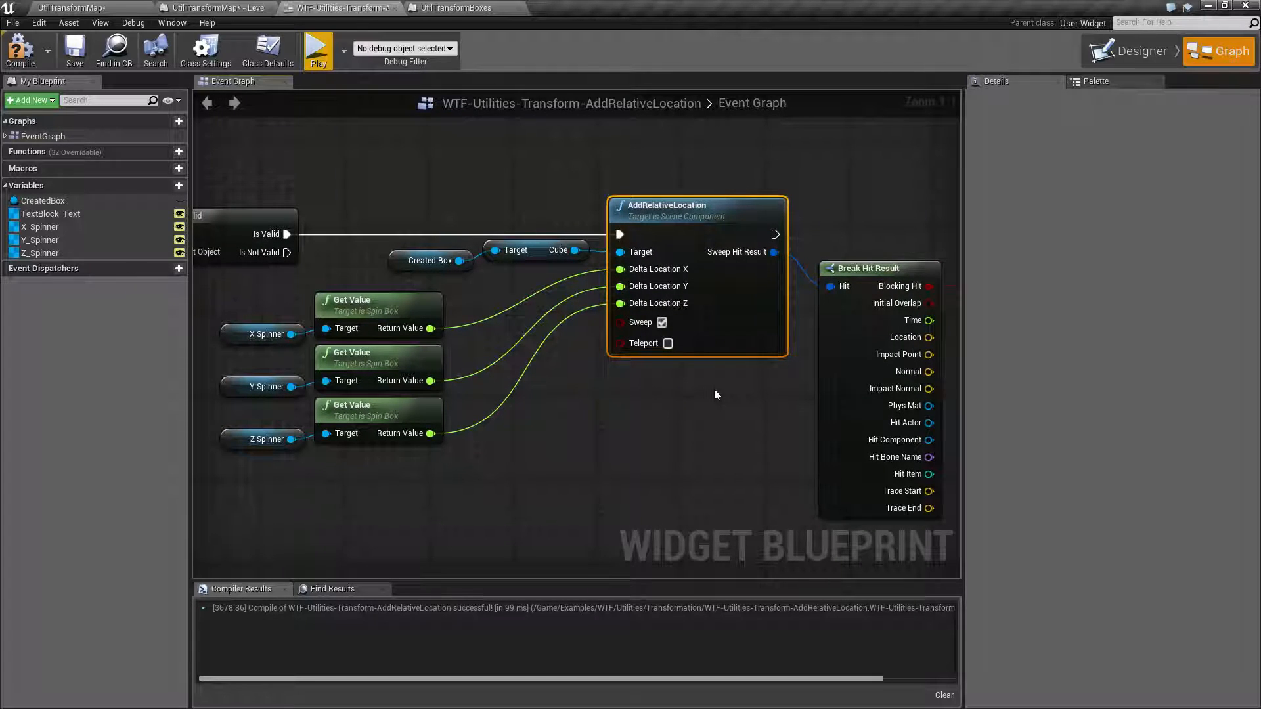
{"action": "mouse_move", "coordinate": [678, 402]}
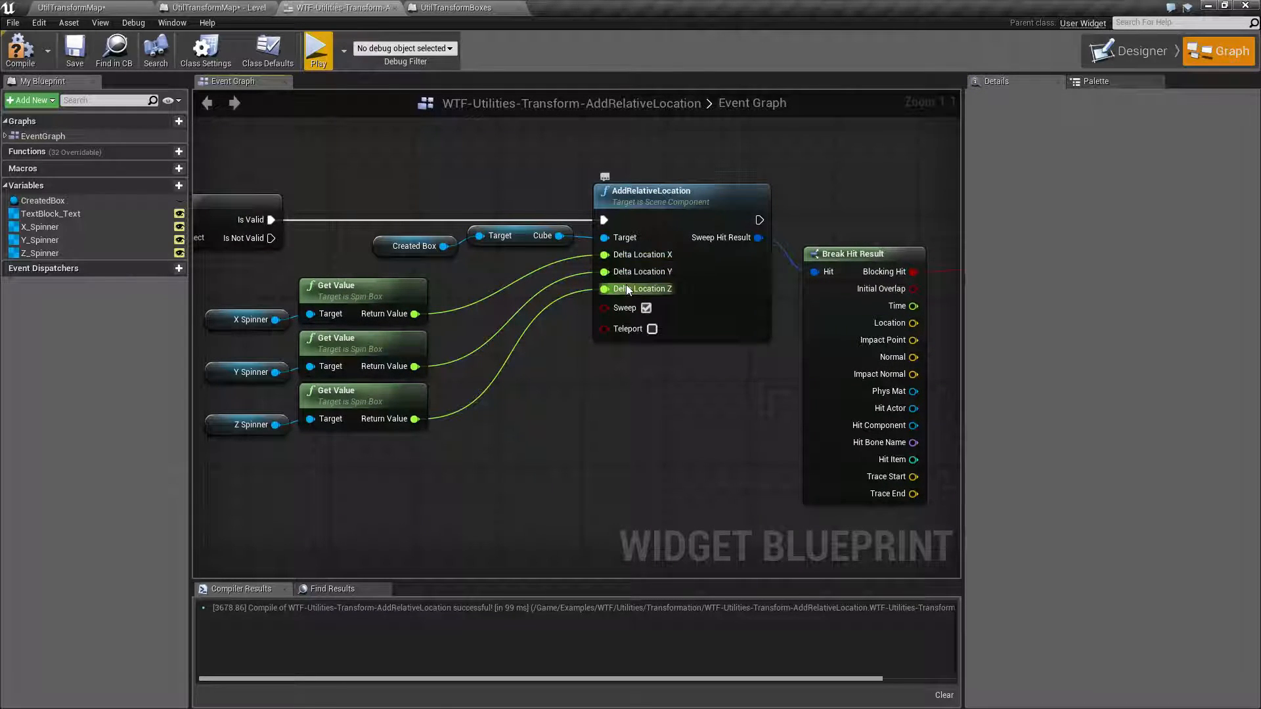
{"action": "mouse_move", "coordinate": [642, 272]}
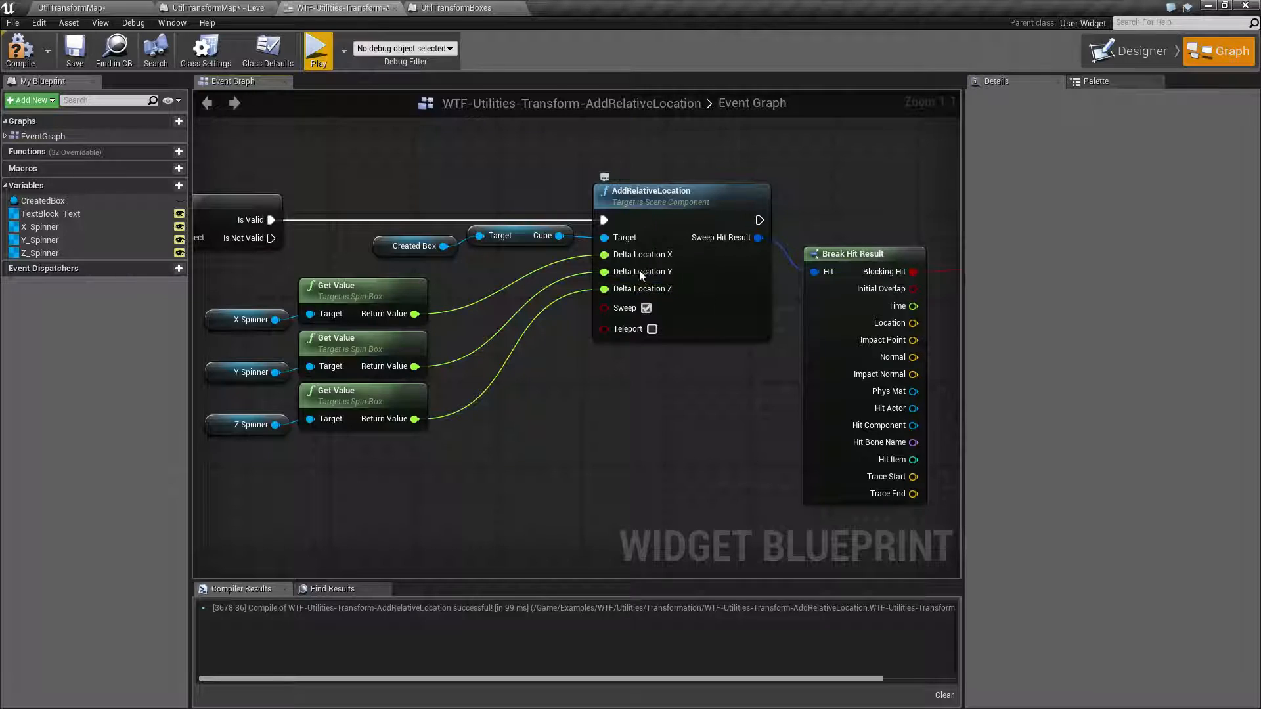
{"action": "mouse_move", "coordinate": [623, 308]}
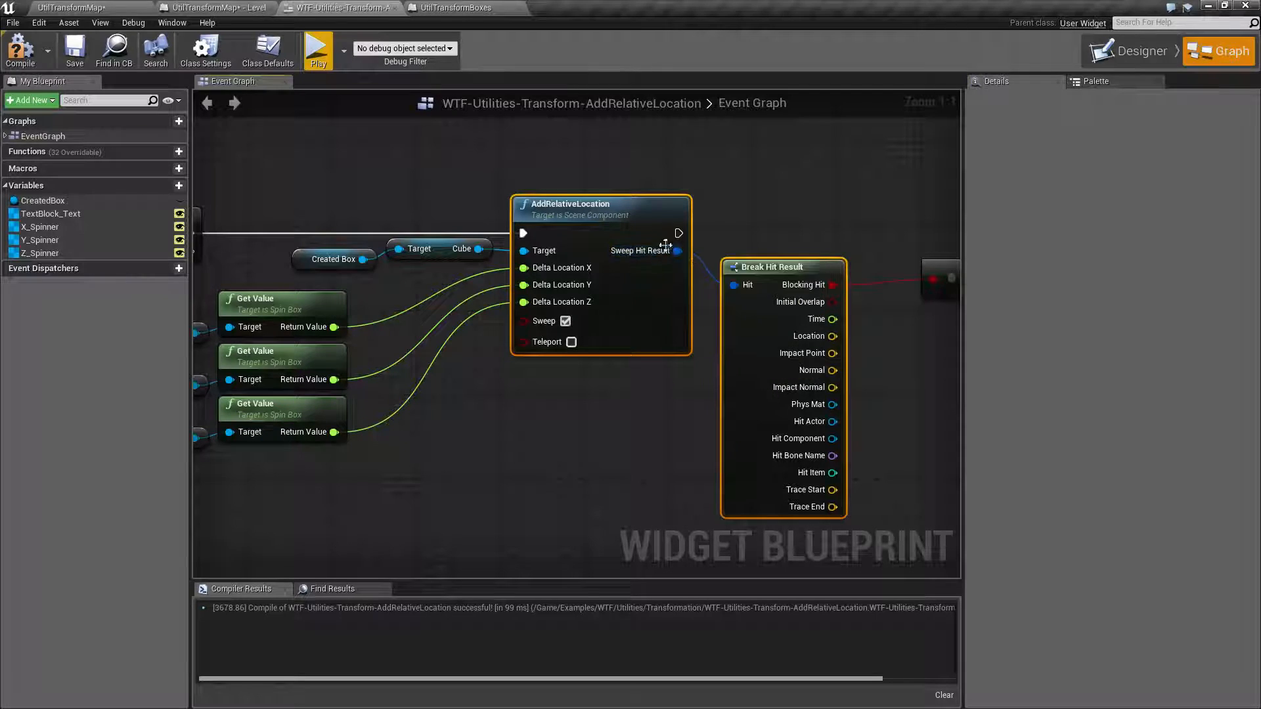
{"action": "left_click", "coordinate": [748, 234]}
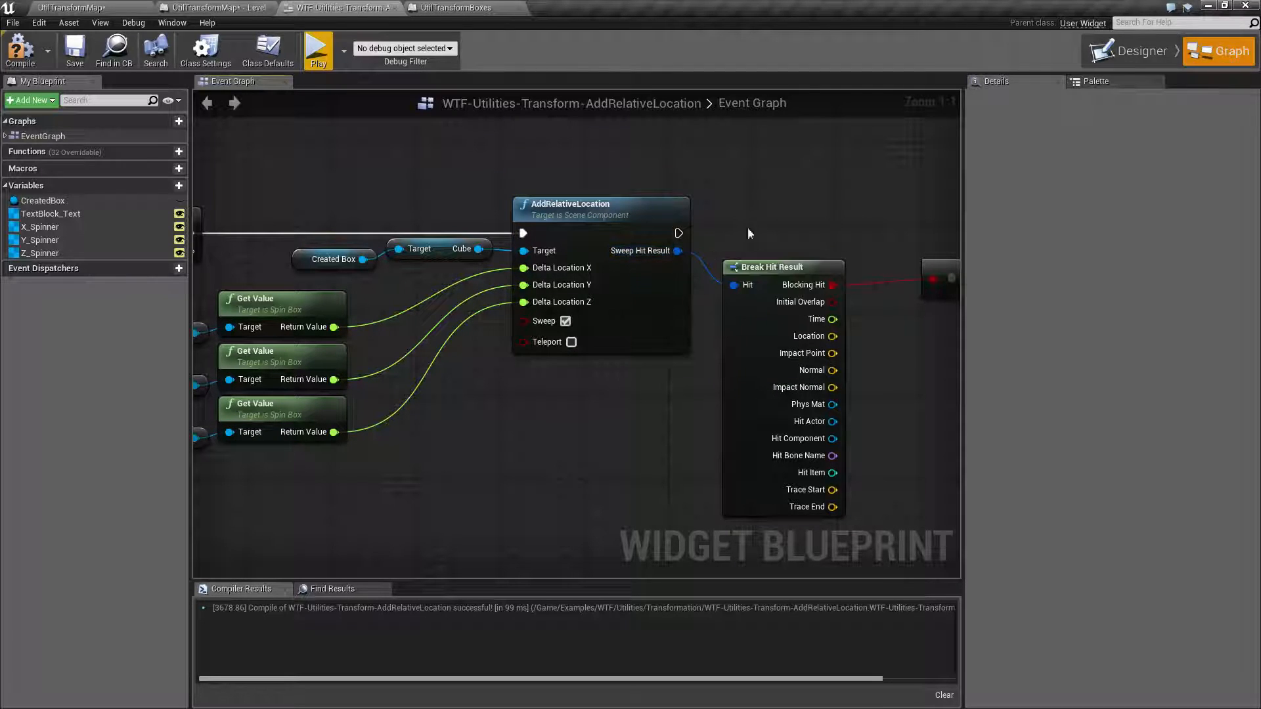